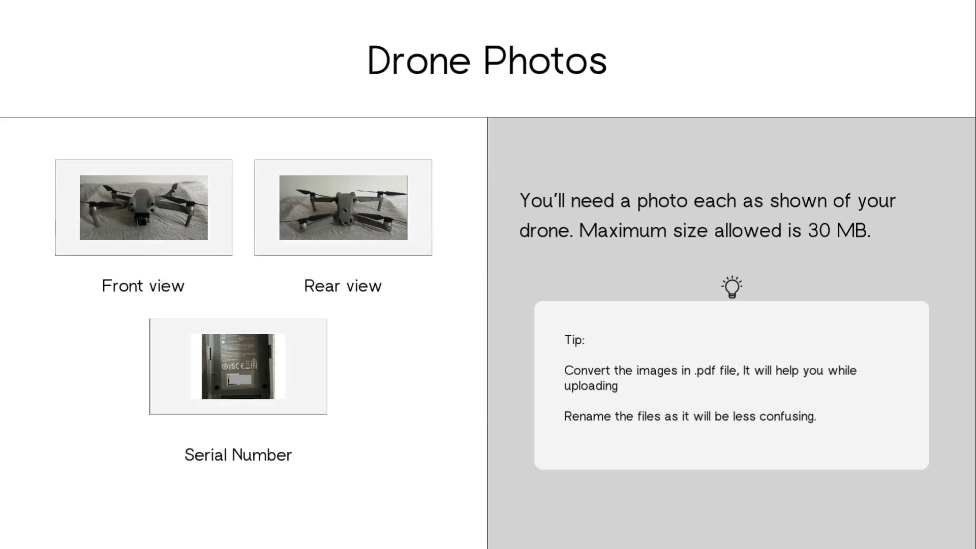
Step: Scroll through the drone-photo requirements slide before moving to the DGCA portal home page
scroll(down, 3)
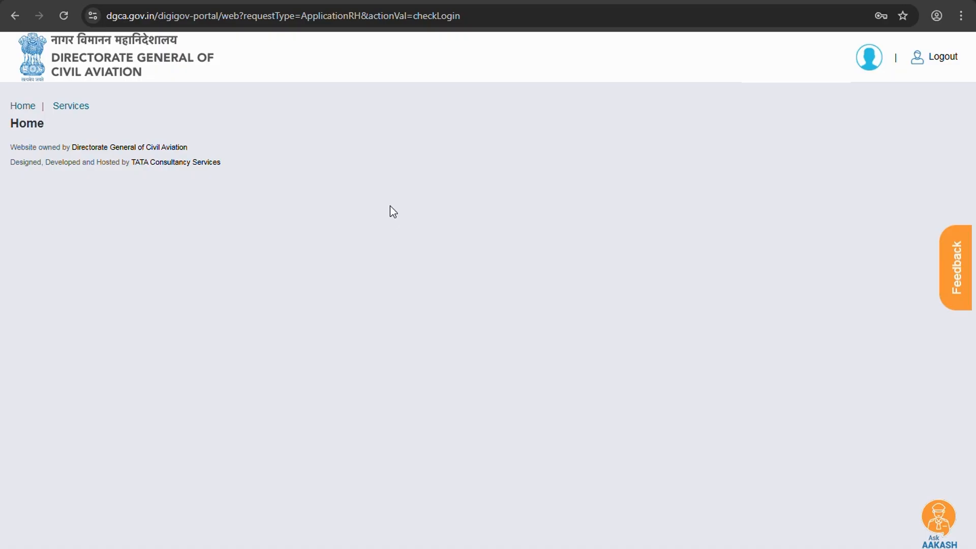
Step: Navigate Services > Drone Services > D2 Services to the Application for Unique Identification Number form
click(71, 106)
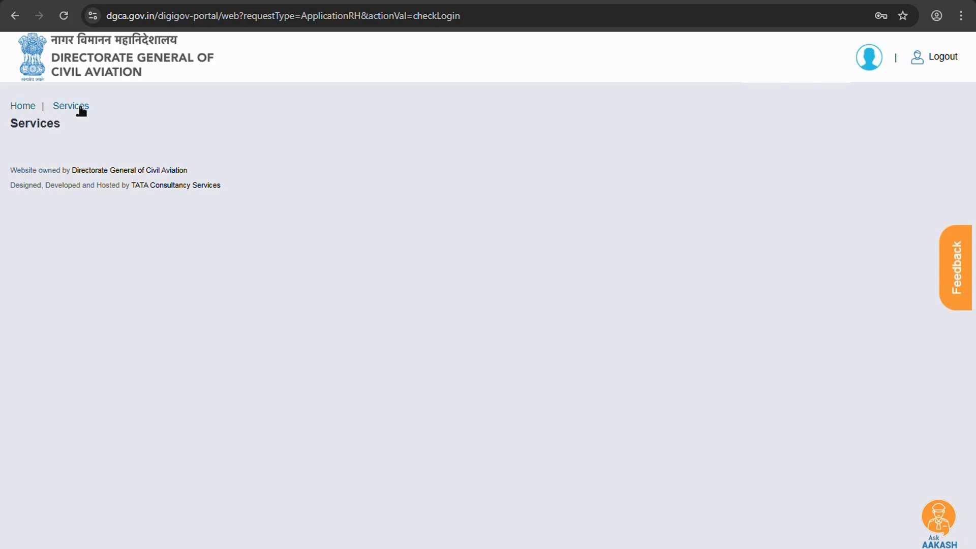
click(70, 105)
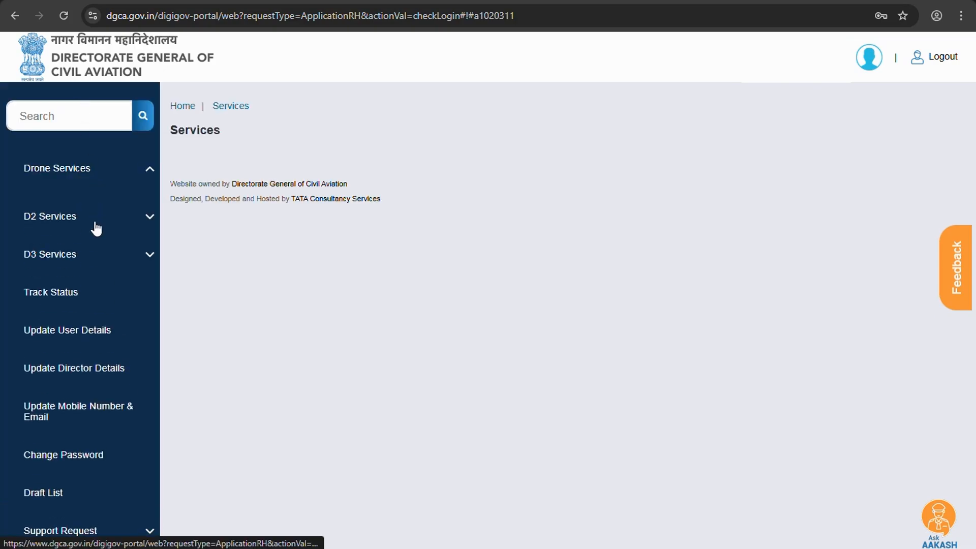
click(50, 216)
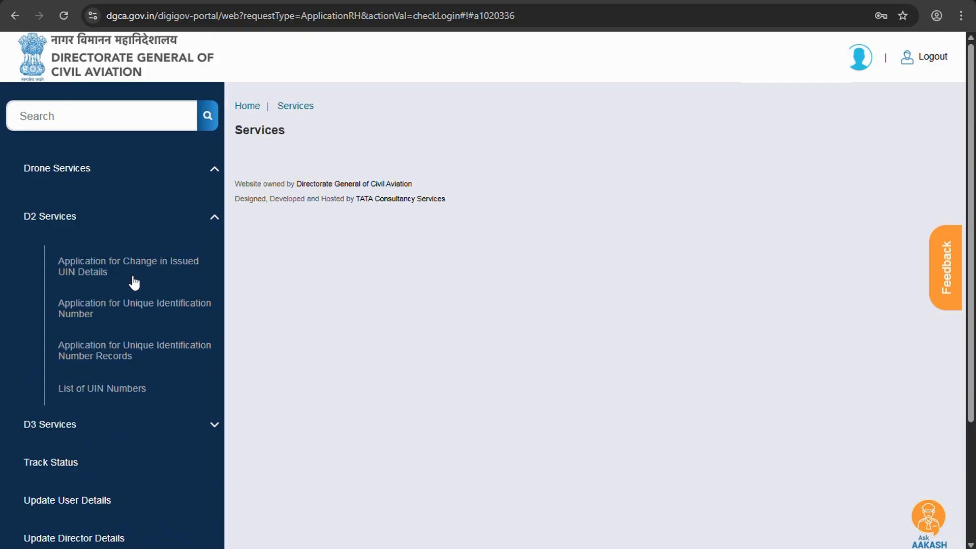
click(134, 308)
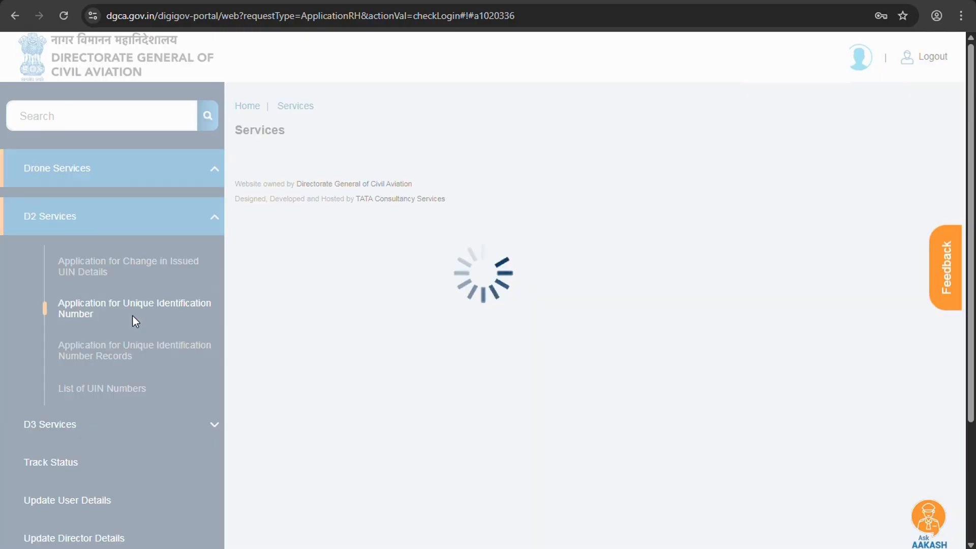
mouse_move(158, 330)
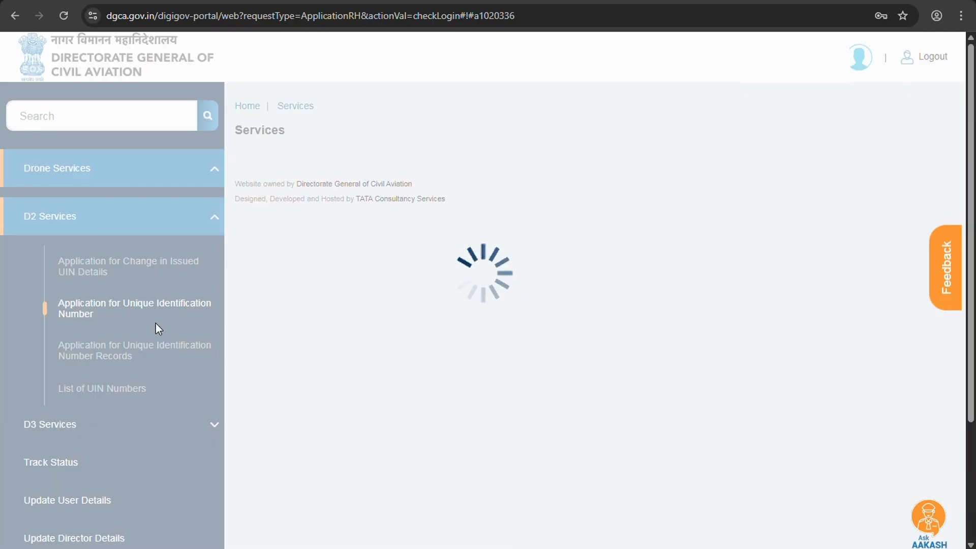
click(135, 309)
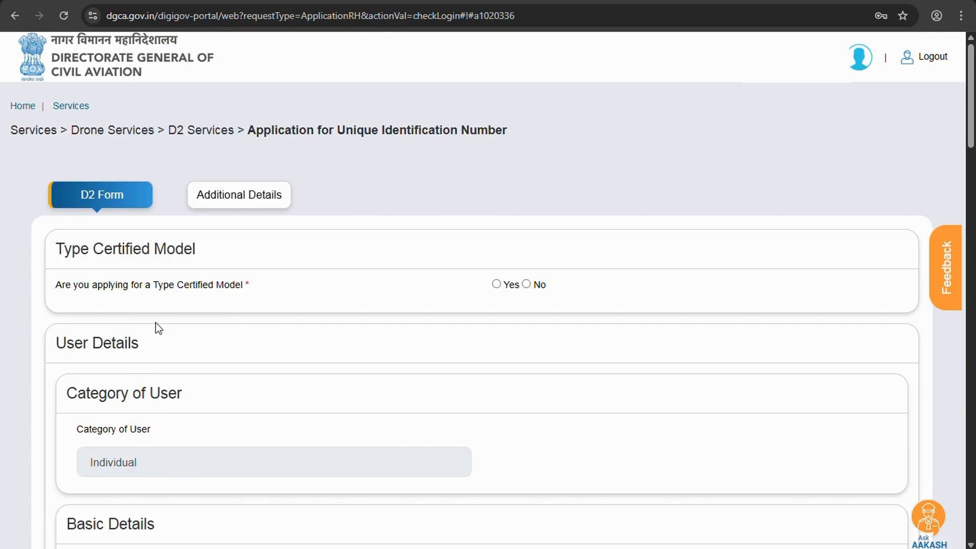
mouse_move(169, 310)
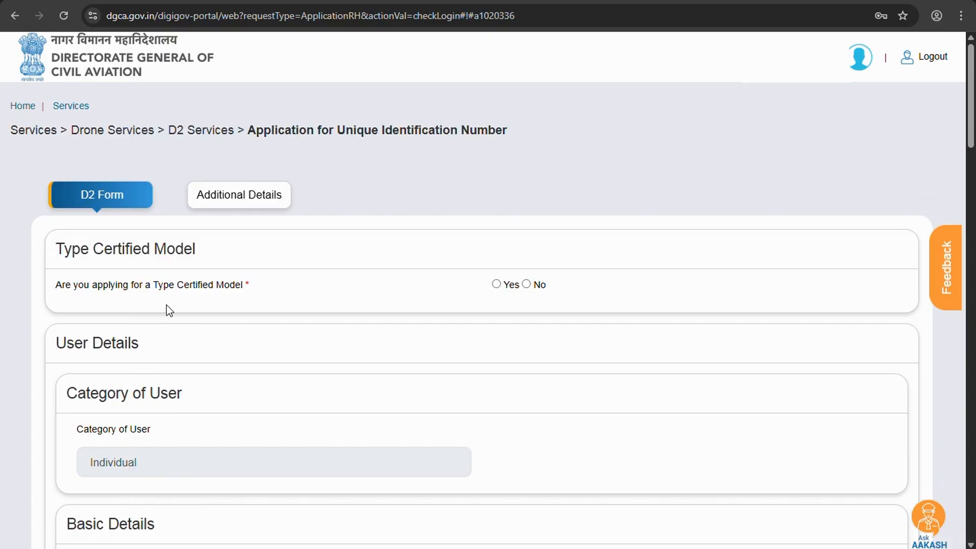
mouse_move(263, 287)
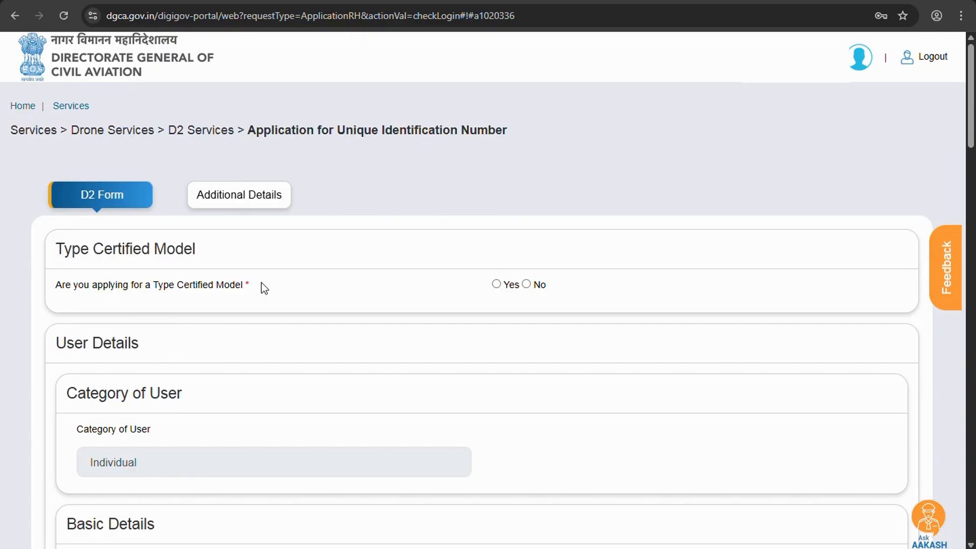
Step: Enter manufacturer SZ DJI and model name Mavicair2s in the UAS specifications
click(527, 283)
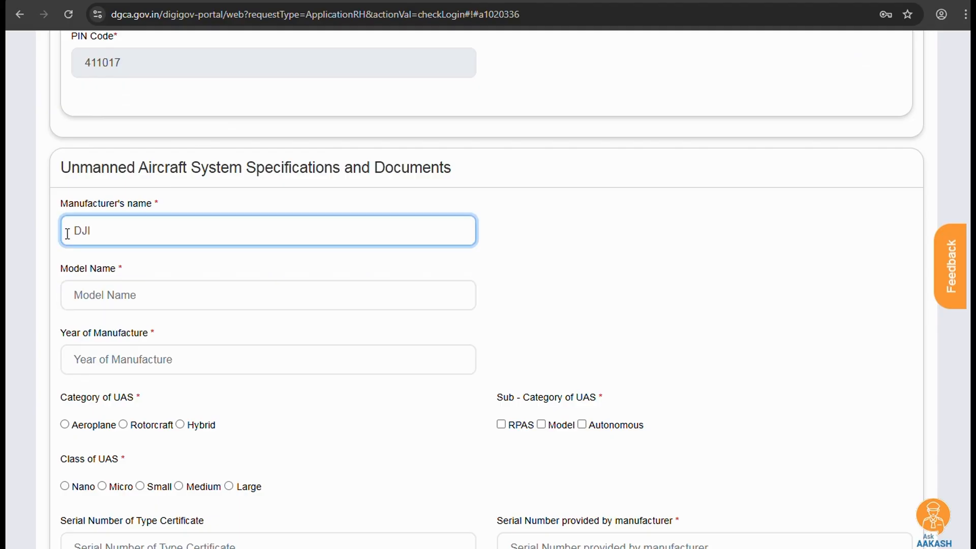
text(SZ)
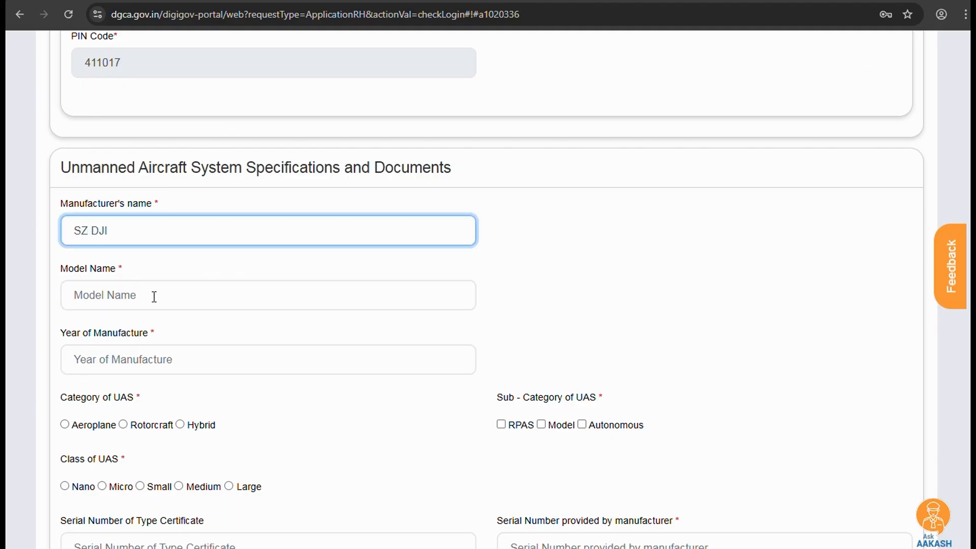
click(268, 295)
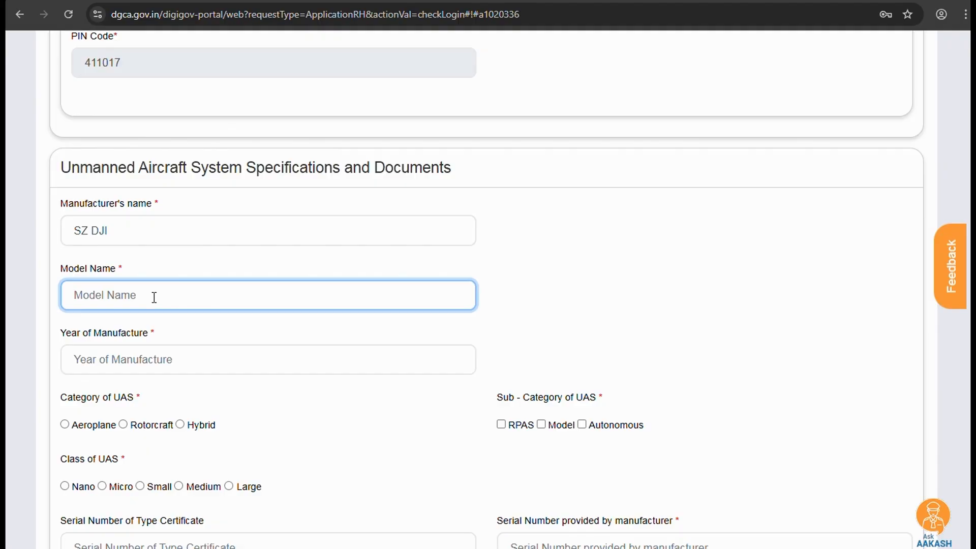
text(M a)
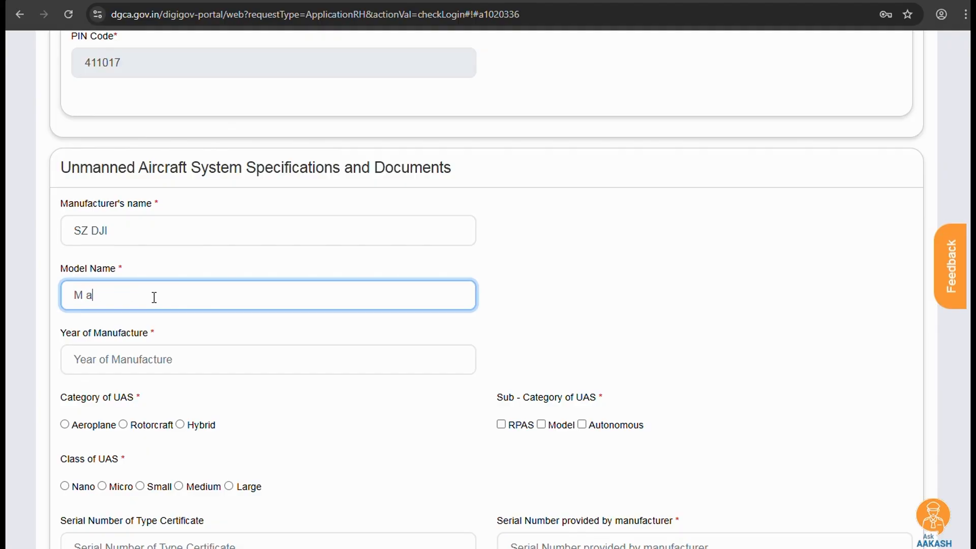
text(ir2s)
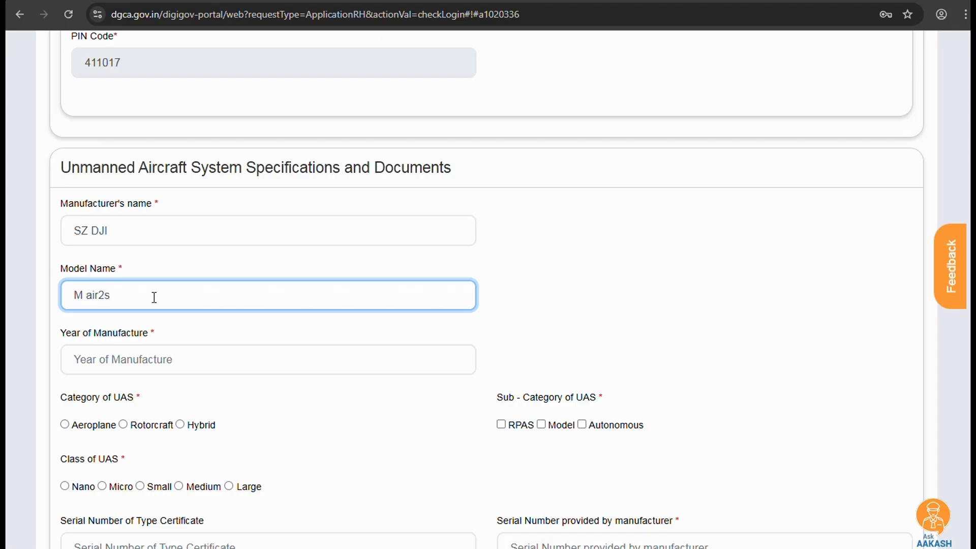
text(Mav)
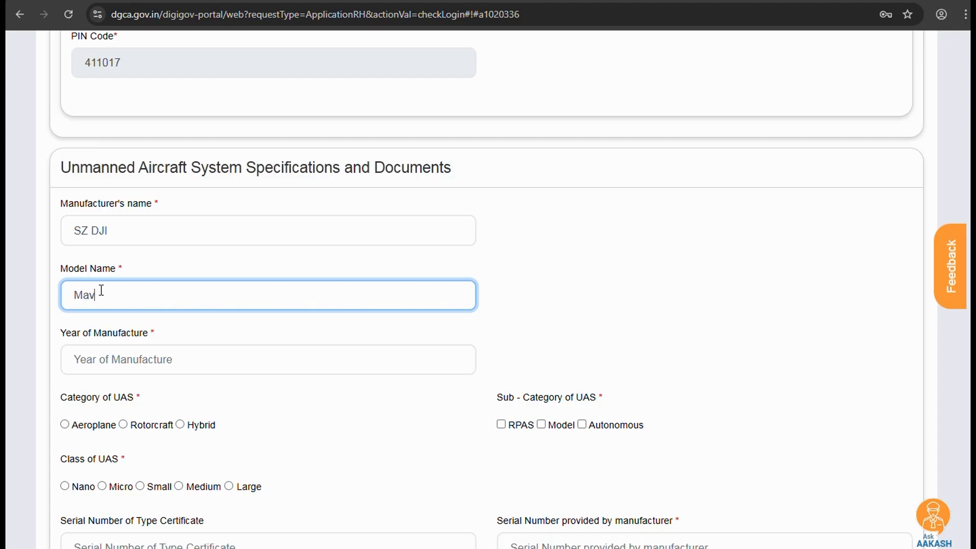
text(icair2s)
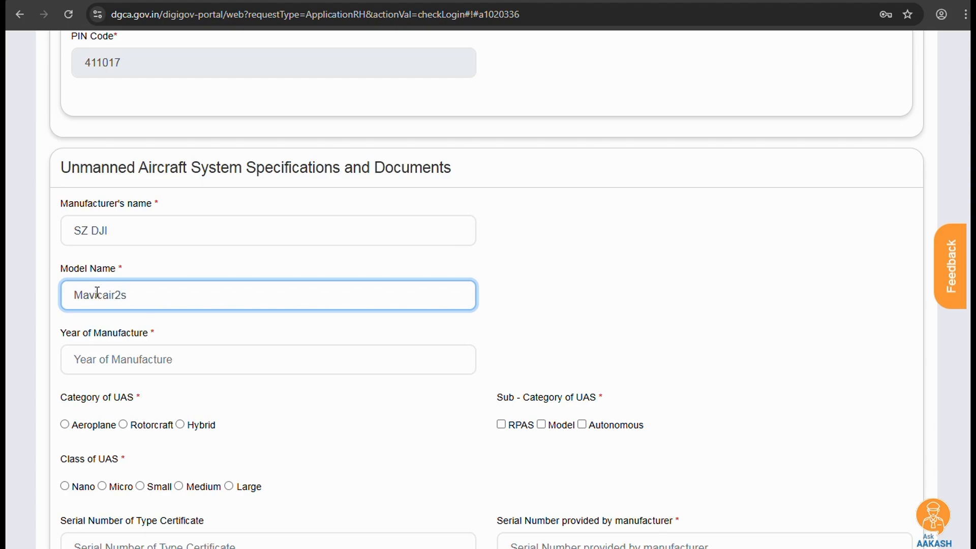
Step: Set year 2023, category Rotorcraft, sub-category RPAS, then look up the Mavic Air 2S online
click(267, 359)
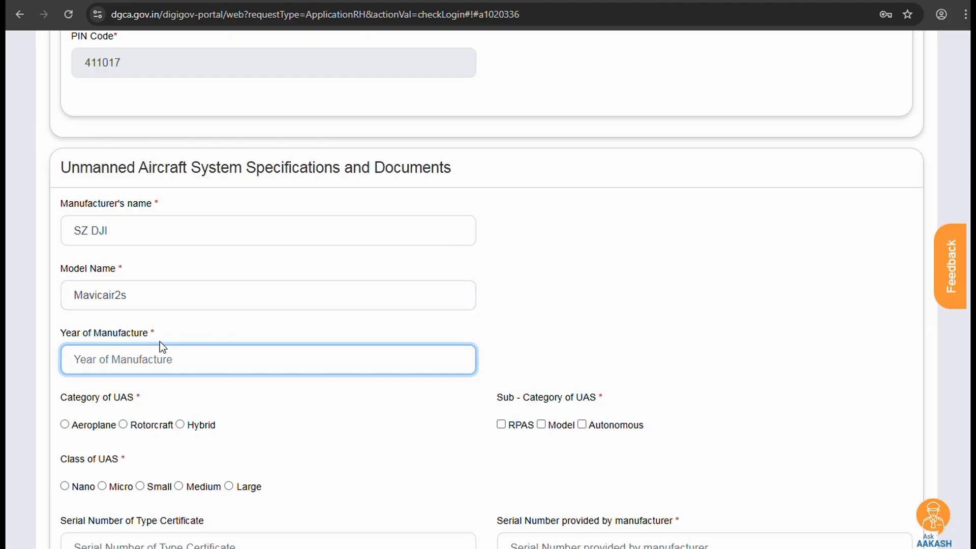
scroll(down, 3)
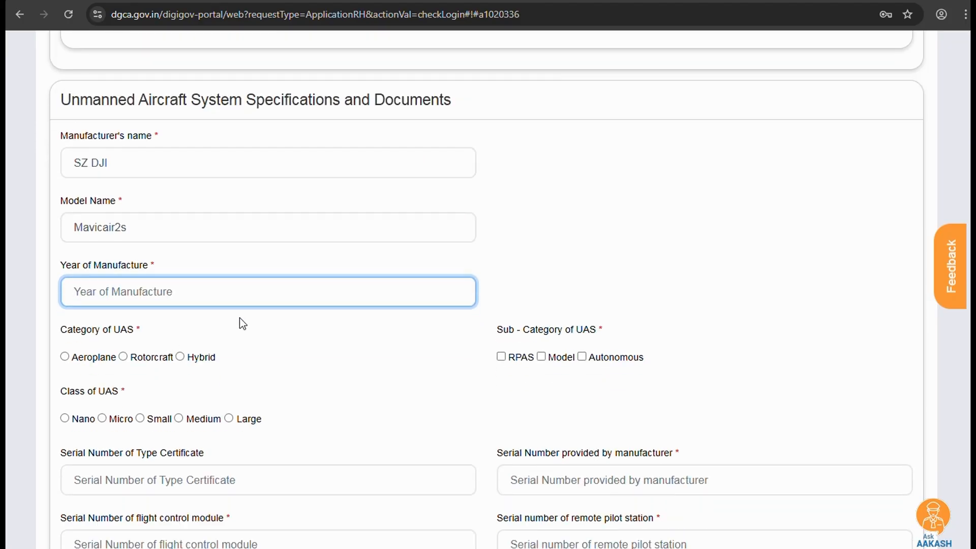
text(2)
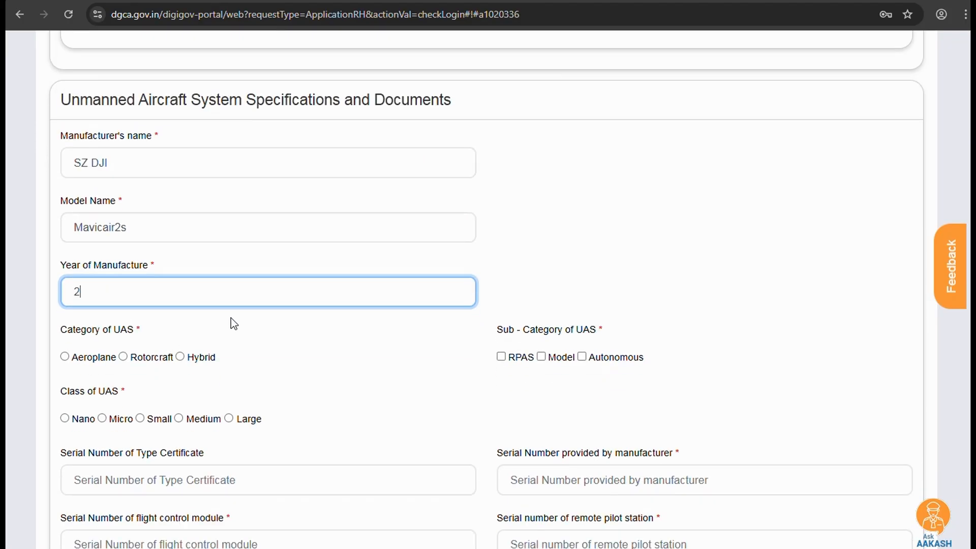
text(023)
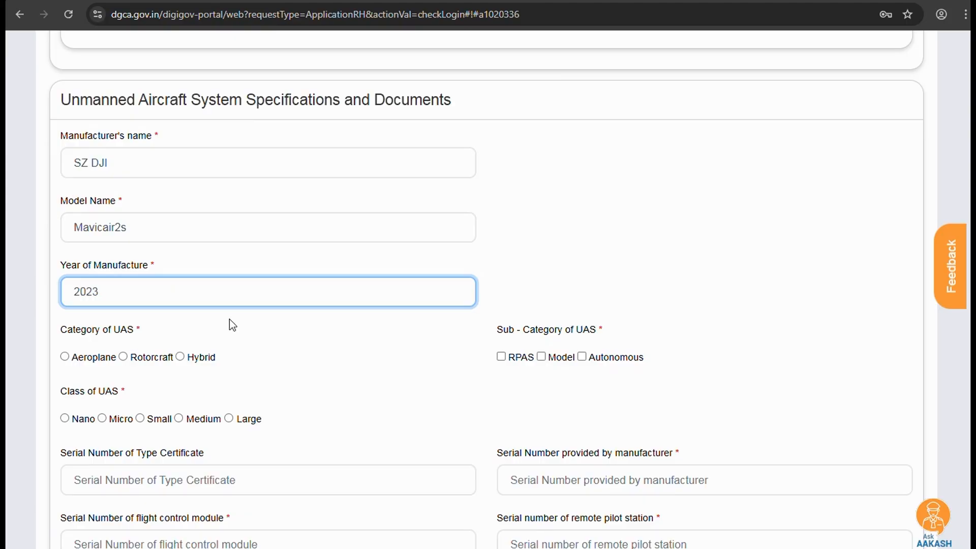
click(123, 357)
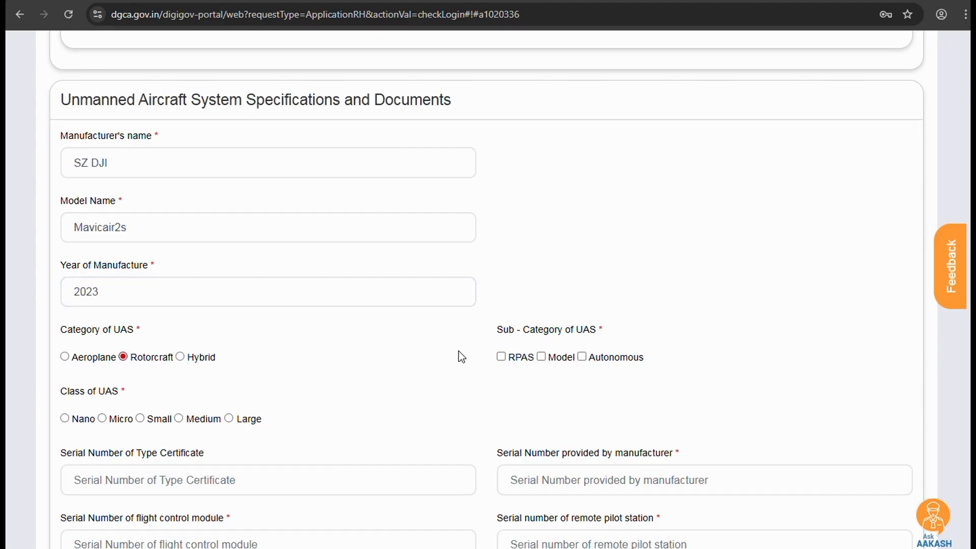
click(501, 357)
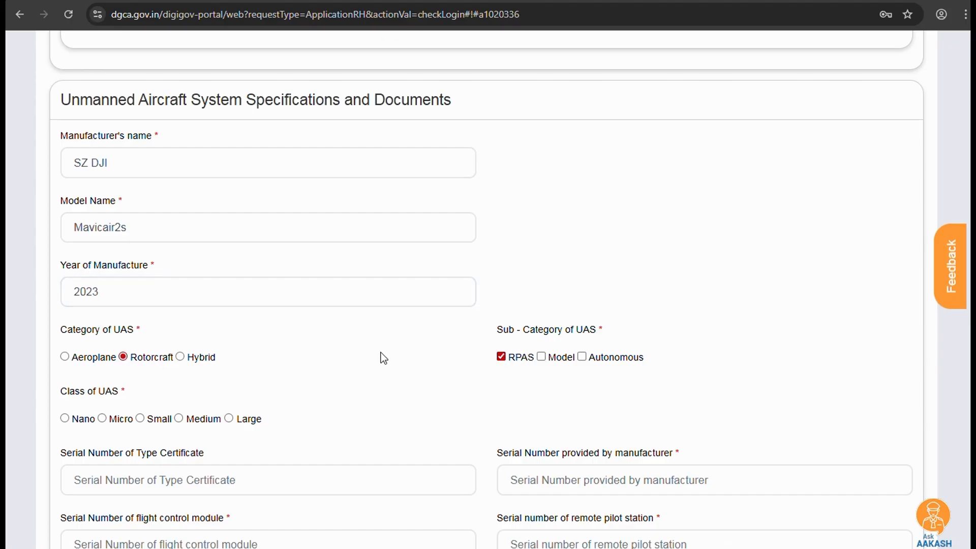
scroll(down, 3)
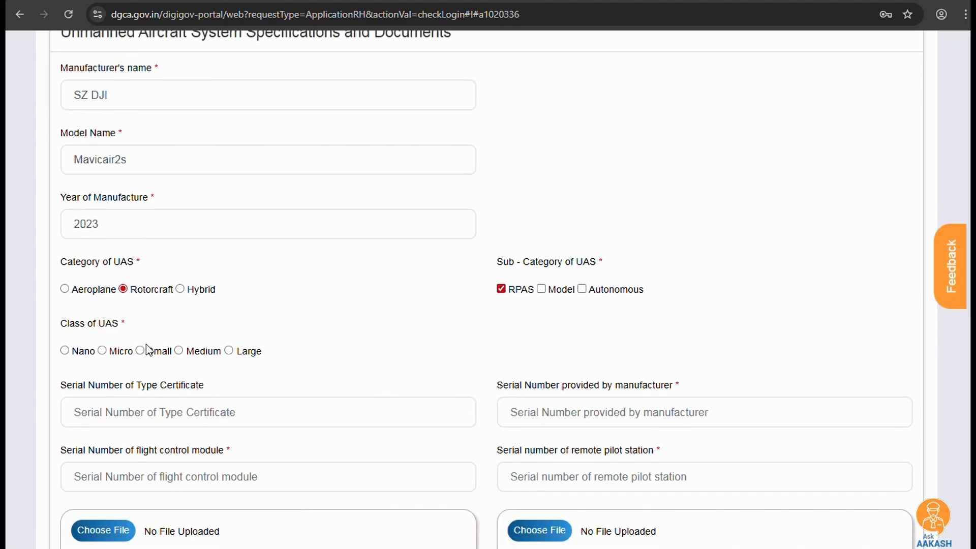
click(102, 351)
text(mavic air 2s)
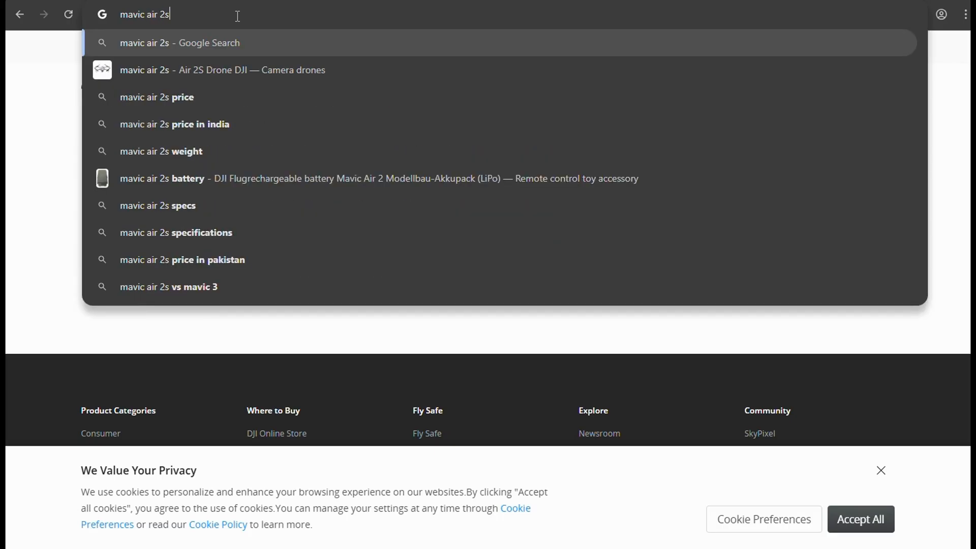
click(162, 151)
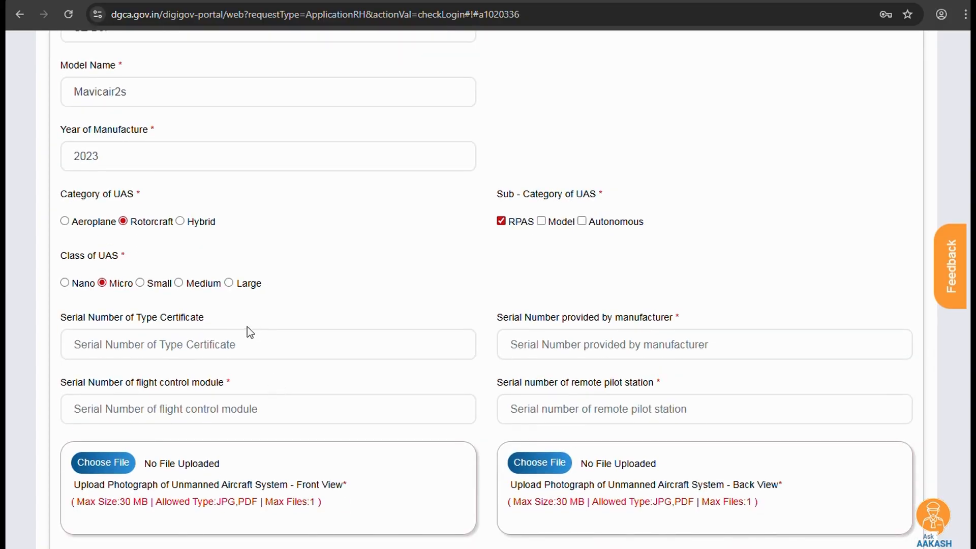
mouse_move(576, 366)
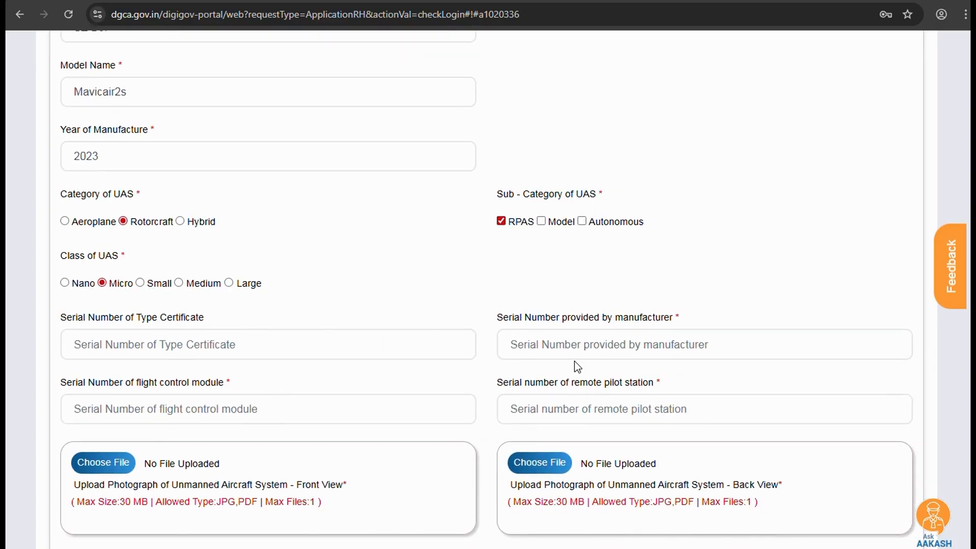
mouse_move(128, 301)
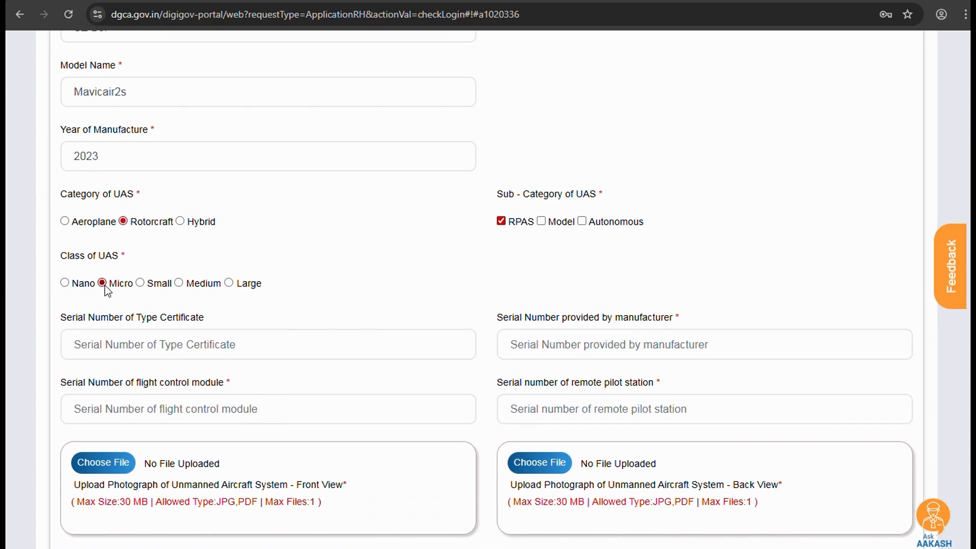
mouse_move(93, 273)
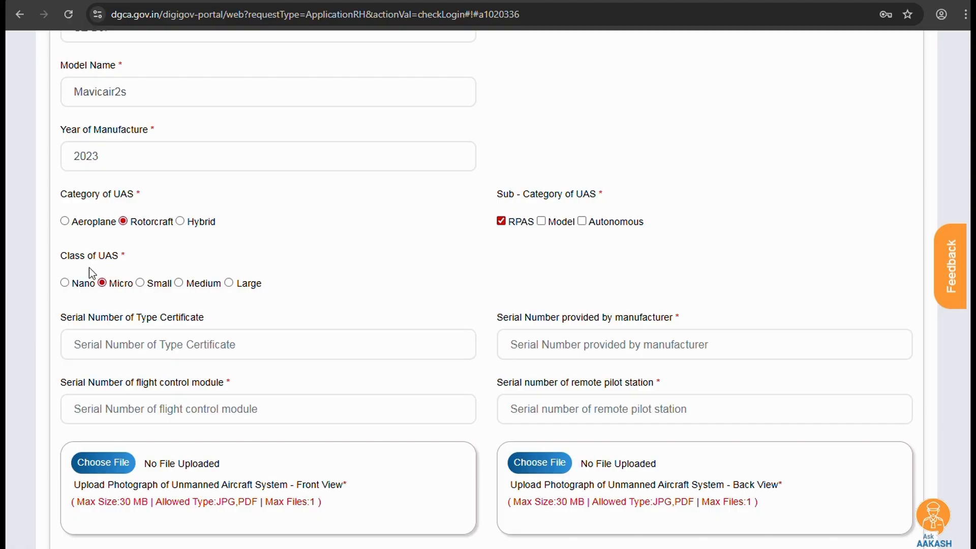
mouse_move(120, 295)
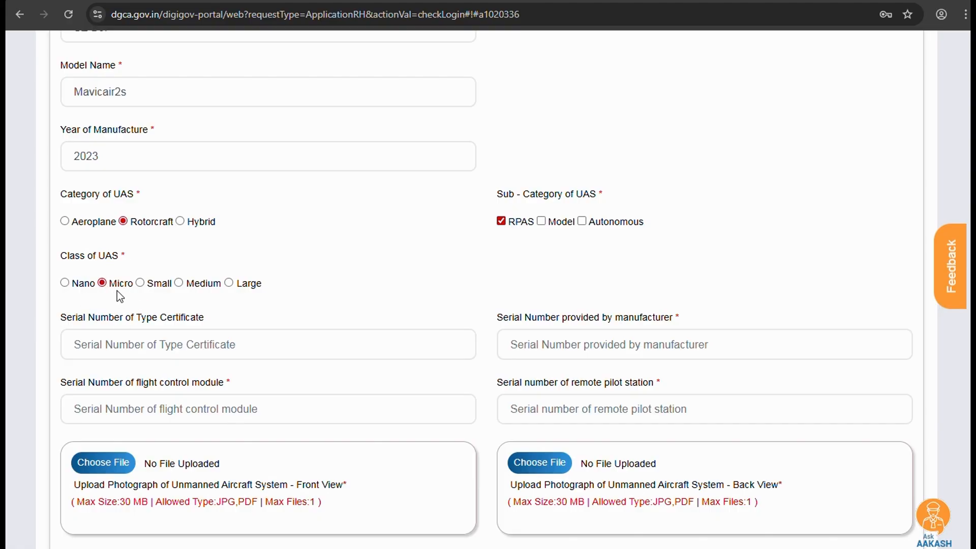
mouse_move(128, 303)
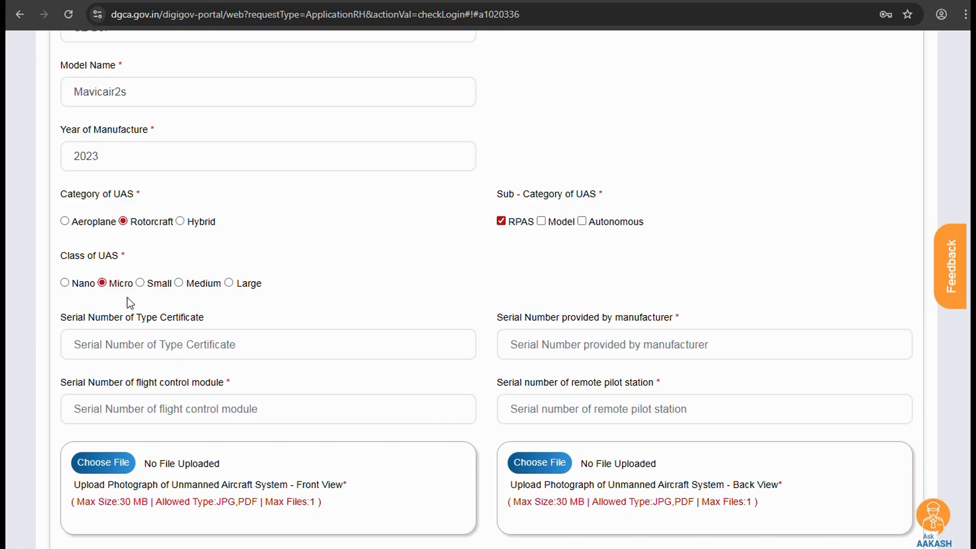
mouse_move(140, 295)
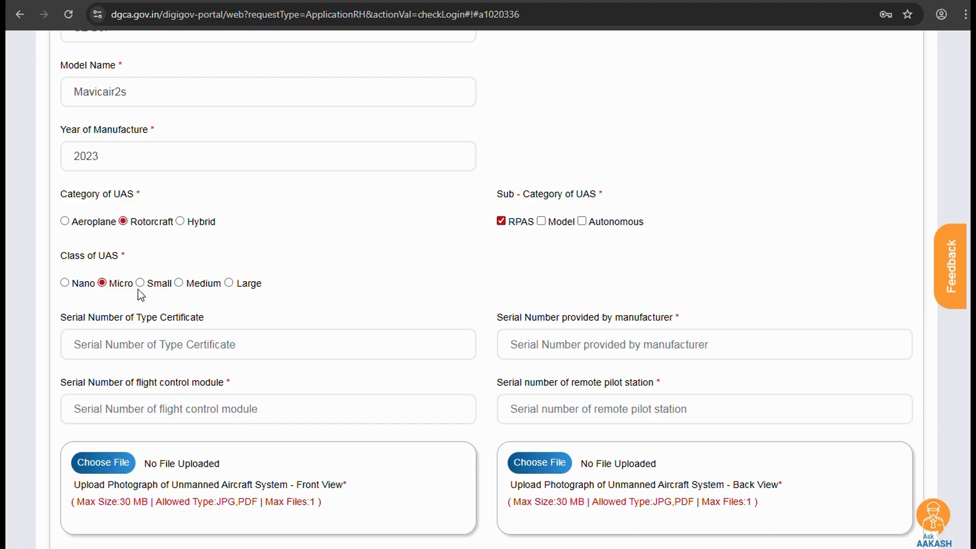
mouse_move(119, 298)
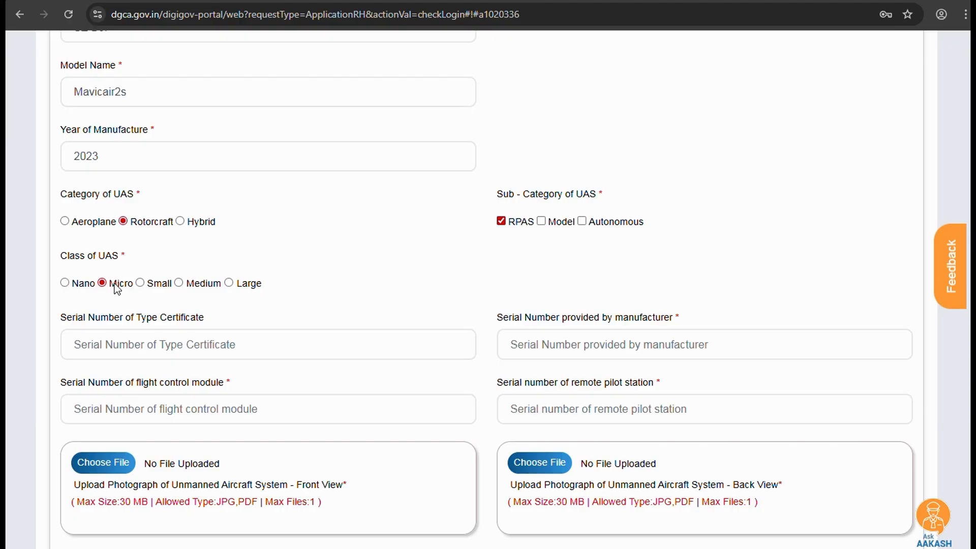
mouse_move(128, 301)
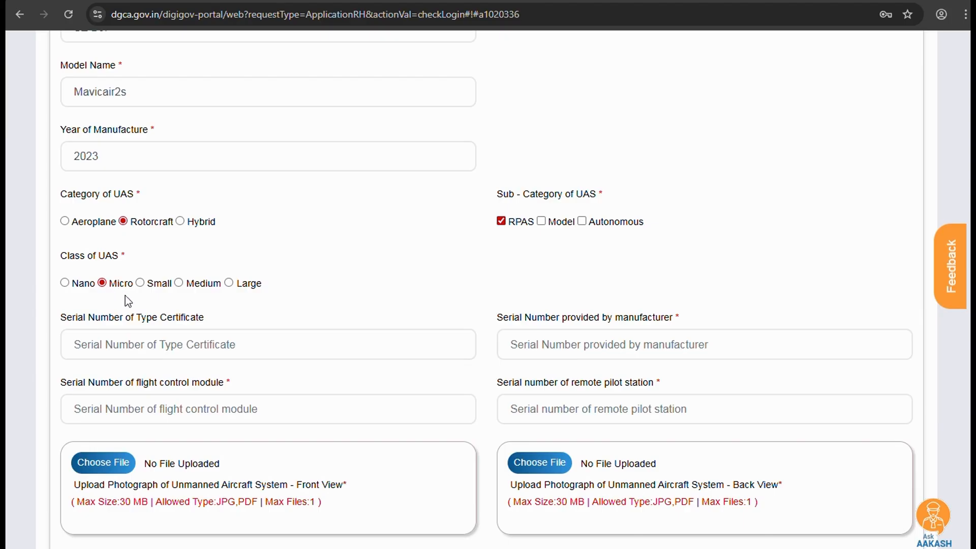
mouse_move(162, 290)
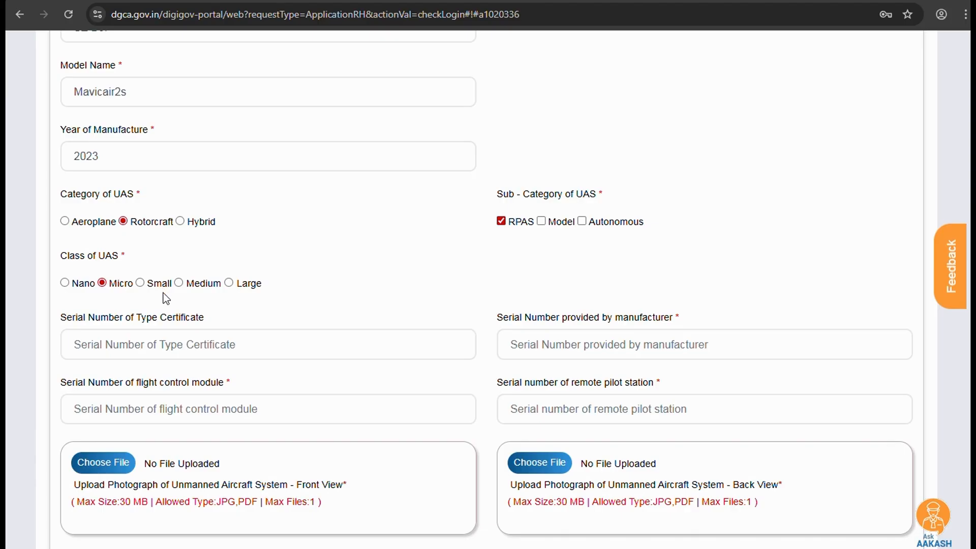
mouse_move(200, 287)
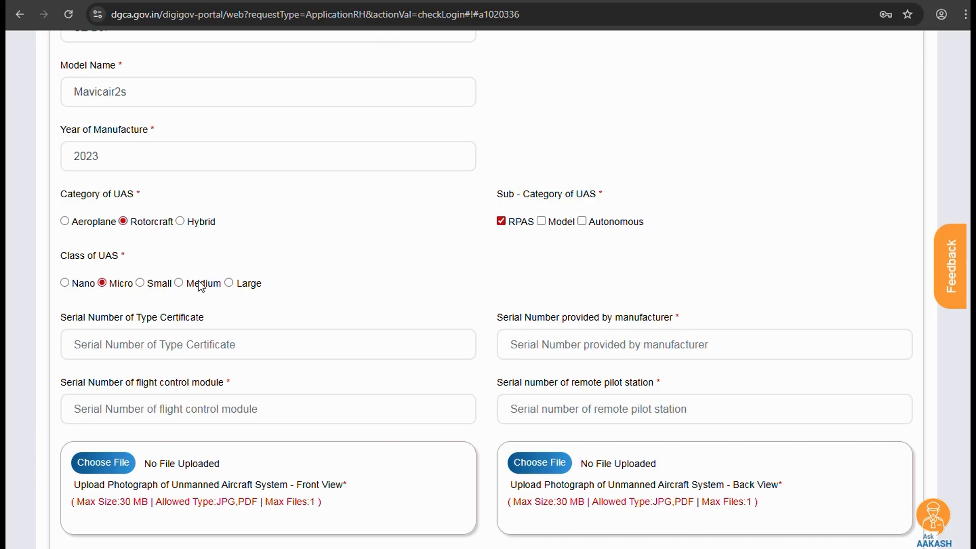
mouse_move(248, 287)
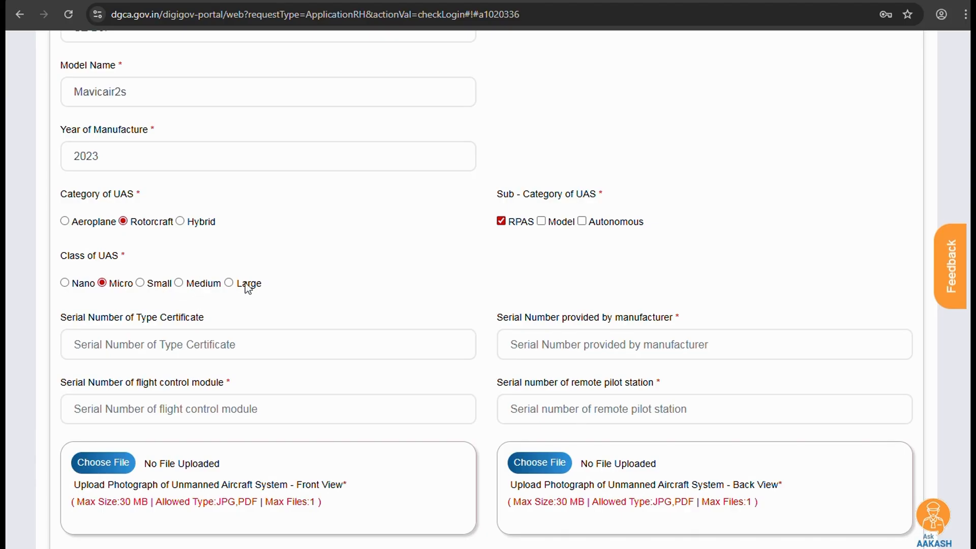
double_click(249, 284)
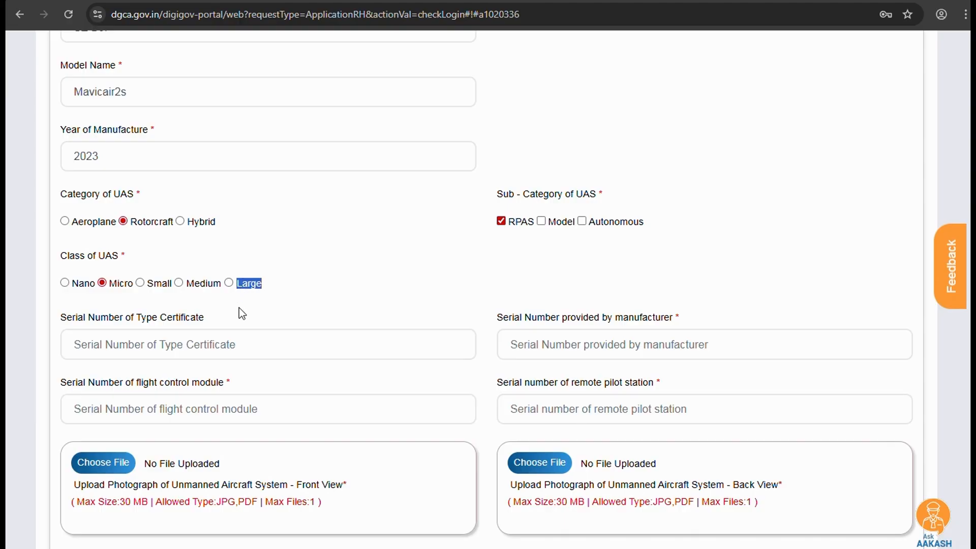
click(249, 345)
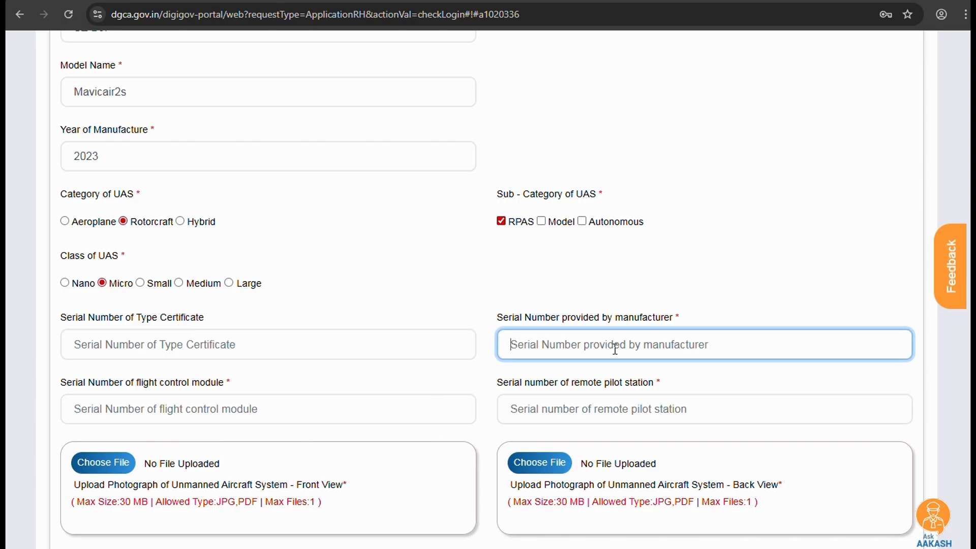
Step: Enter the manufacturer, flight control module and remote pilot station serial numbers
text(3)
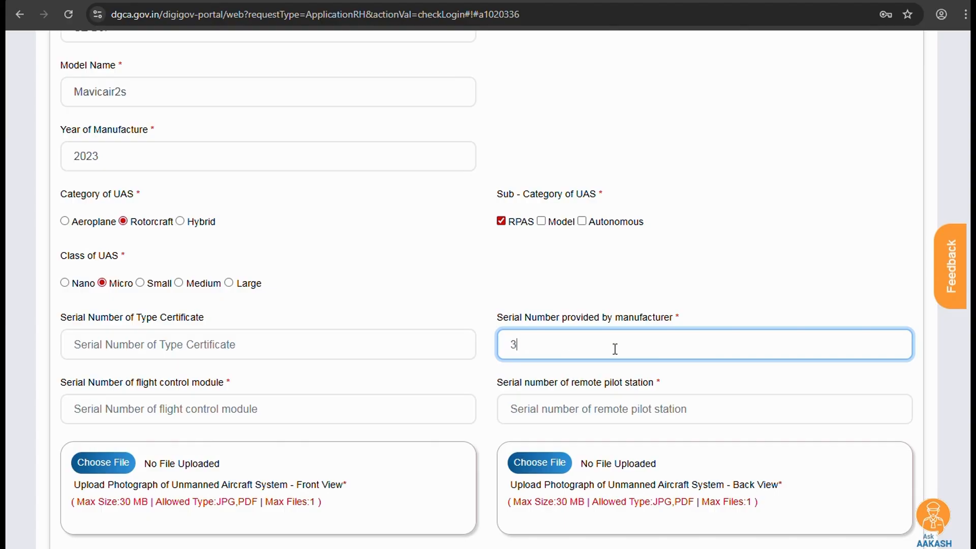
text(Y1)
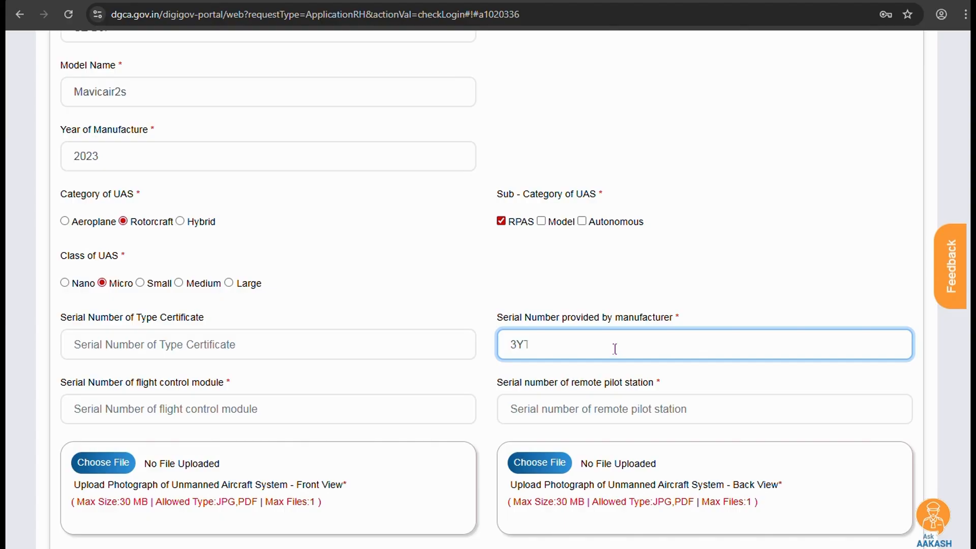
click(268, 409)
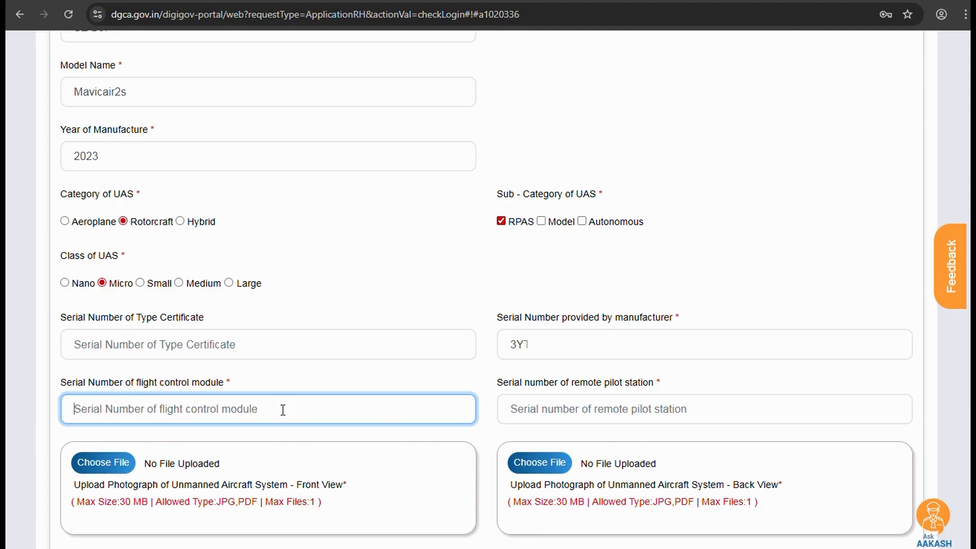
text(3Y)
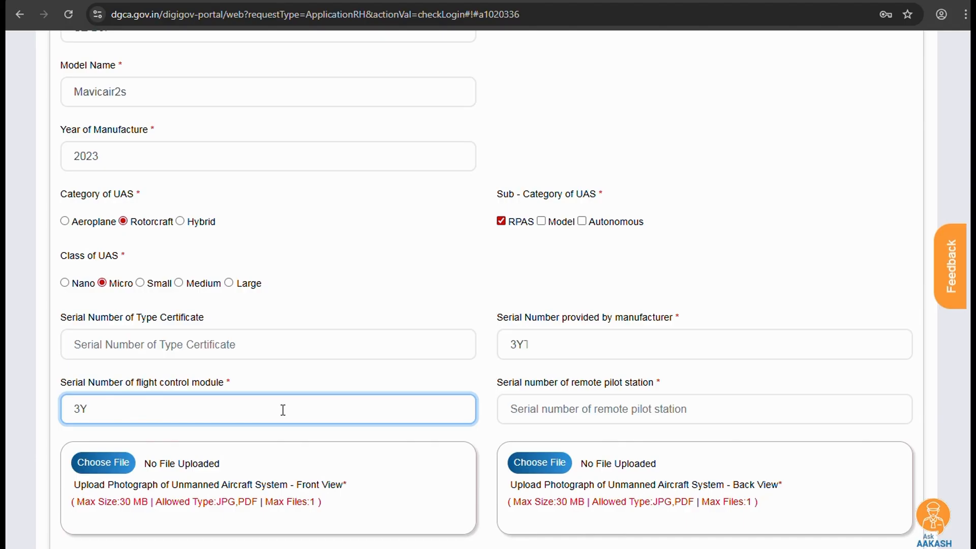
mouse_move(375, 415)
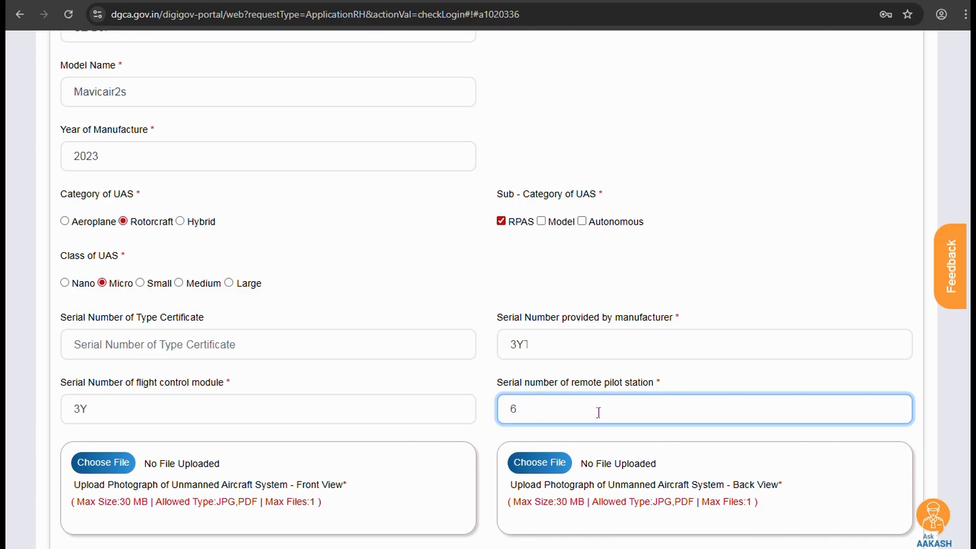
text(N`)
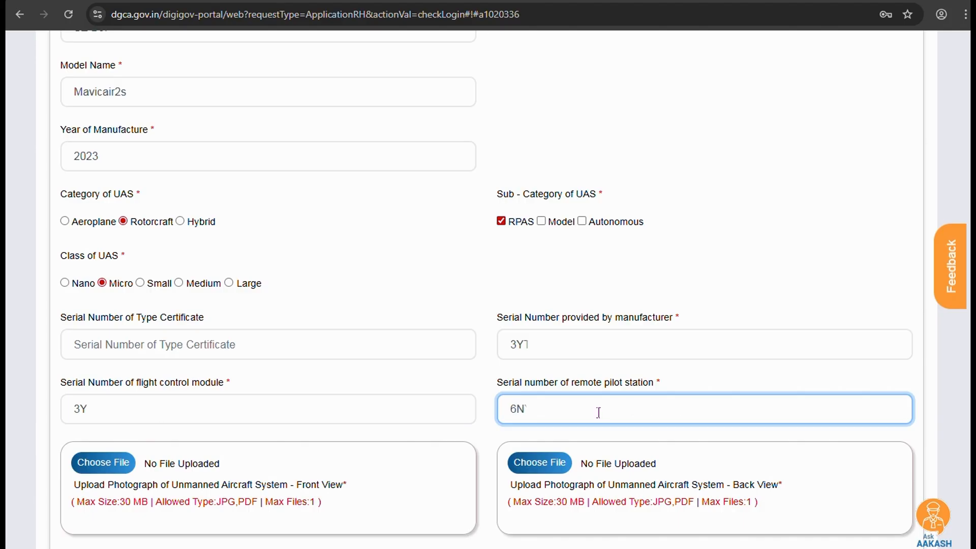
scroll(down, 3)
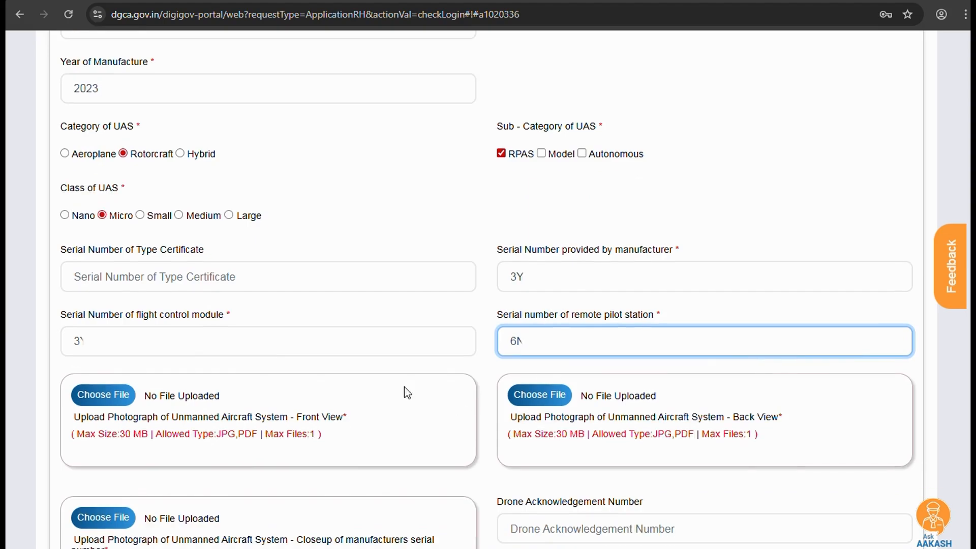
scroll(down, 3)
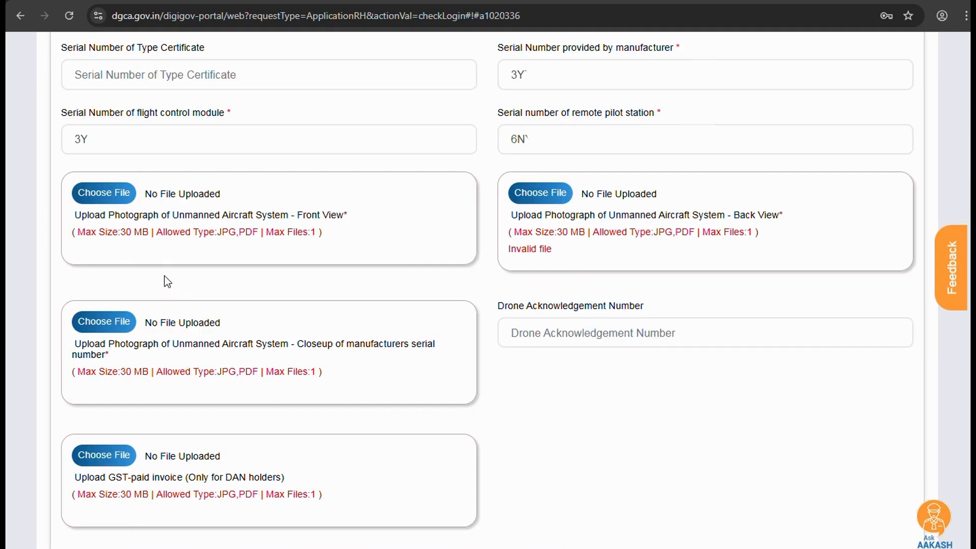
mouse_move(449, 301)
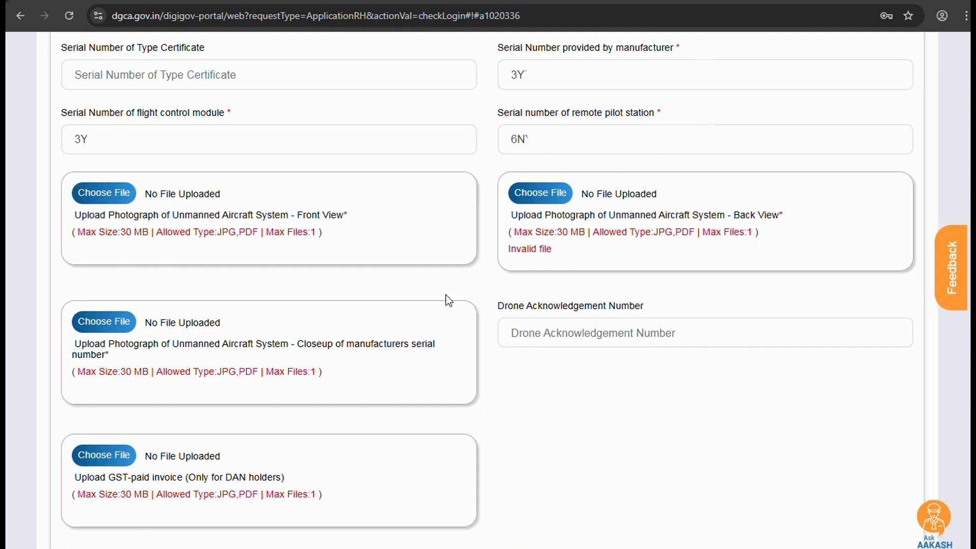
mouse_move(662, 115)
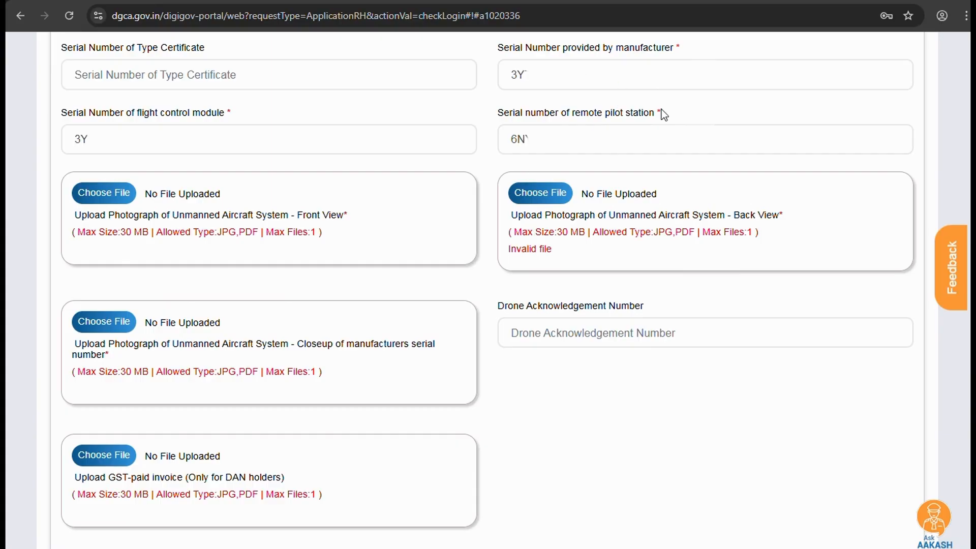
mouse_move(121, 197)
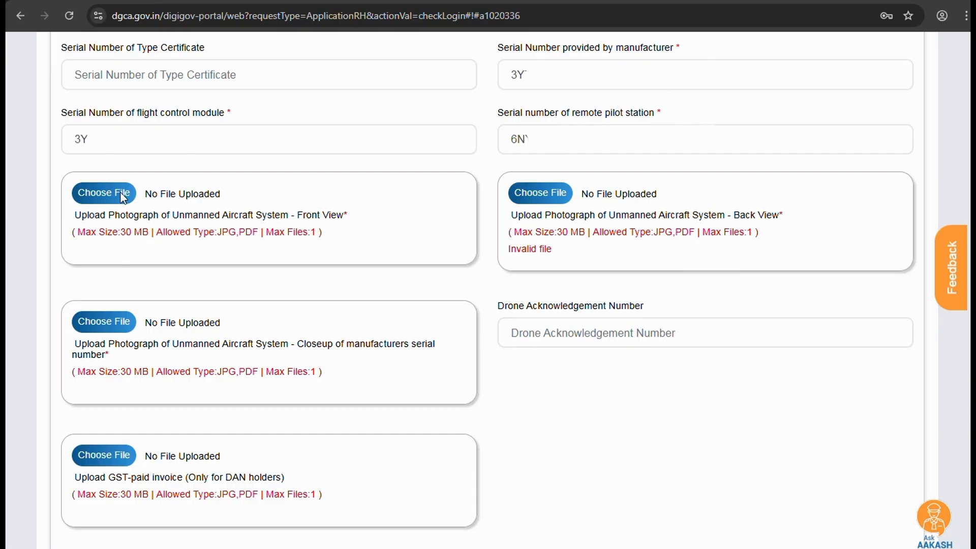
Step: Upload f.pdf, B.pdf and SNO.pdf as the front view, back view and serial-number closeup photos
click(103, 192)
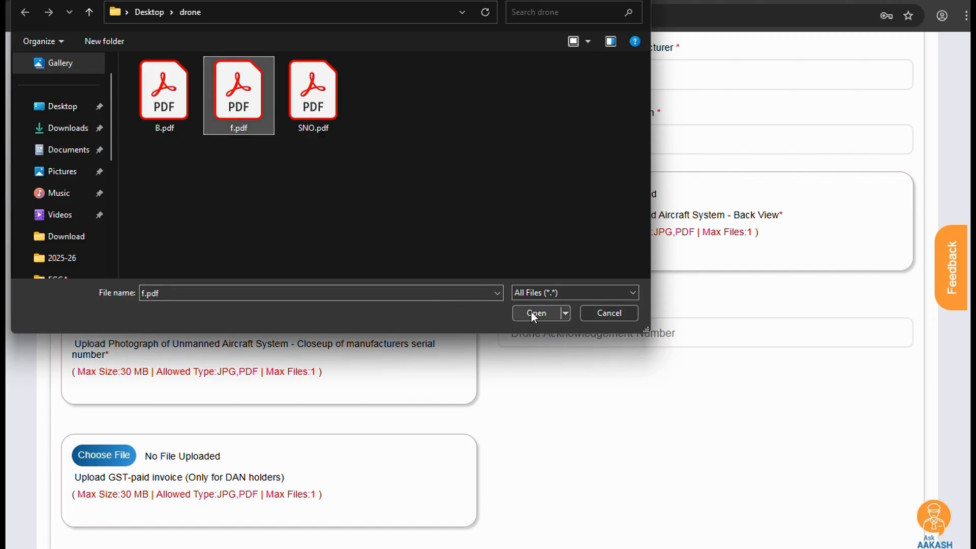
click(536, 313)
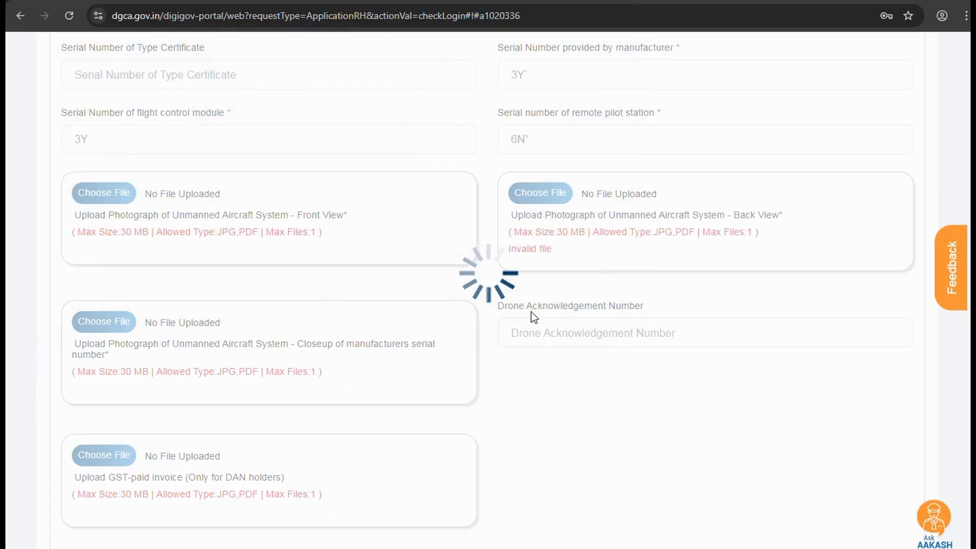
click(104, 194)
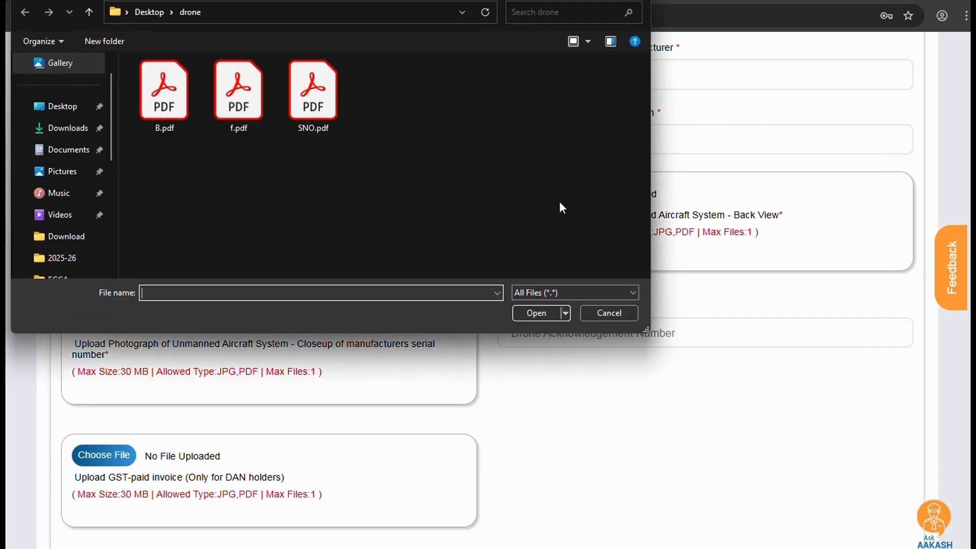
click(164, 90)
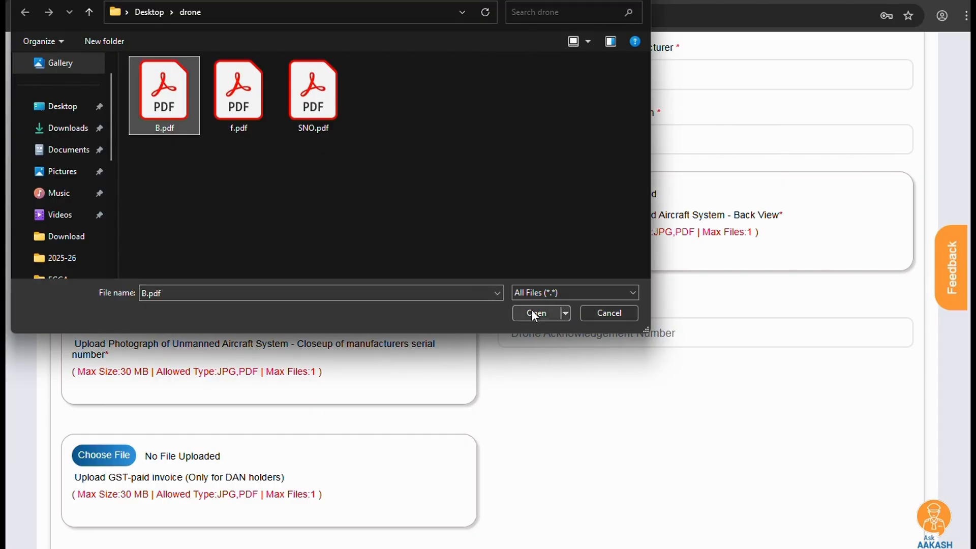
click(536, 313)
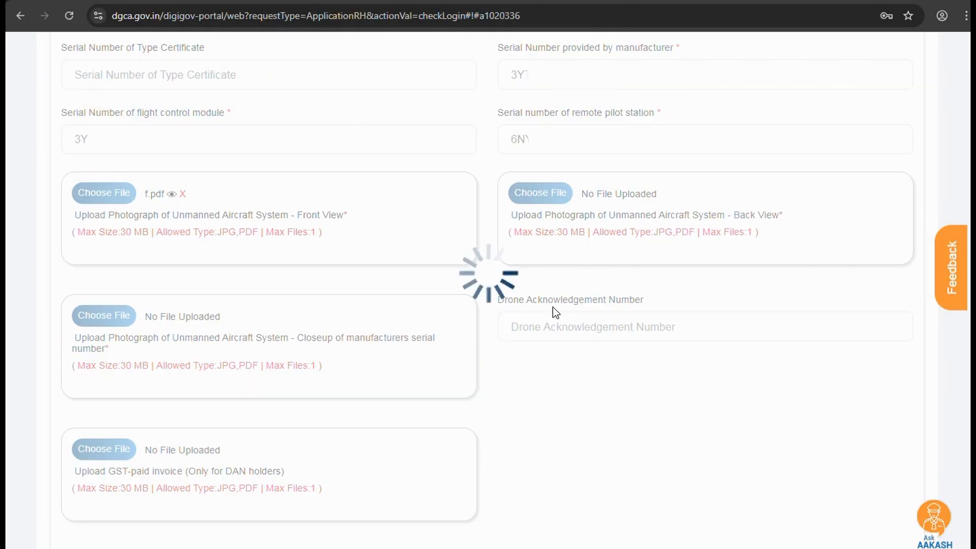
click(540, 193)
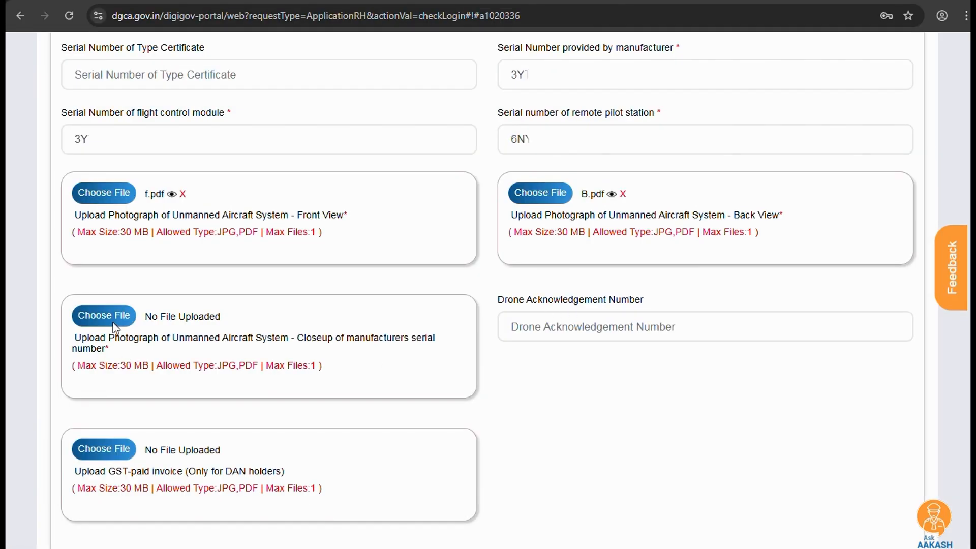
click(104, 315)
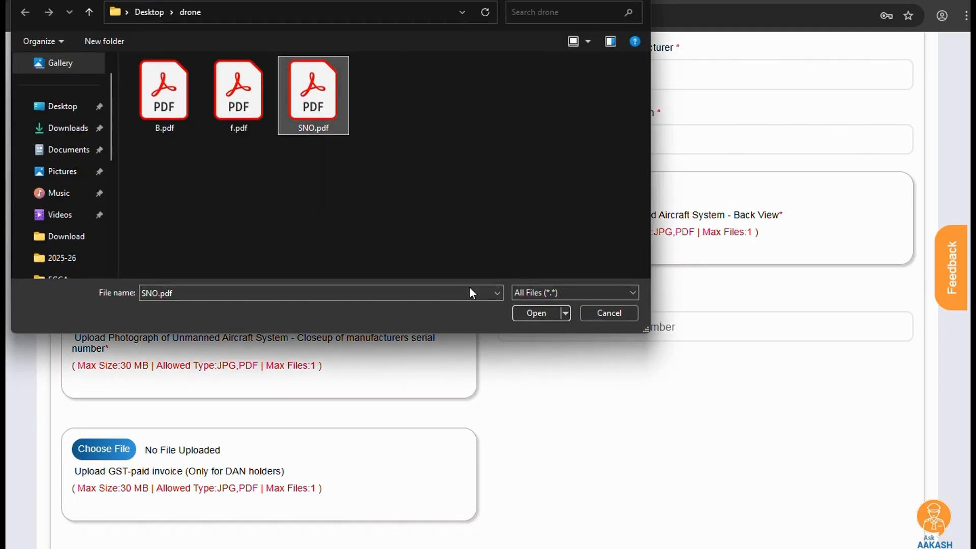
click(536, 313)
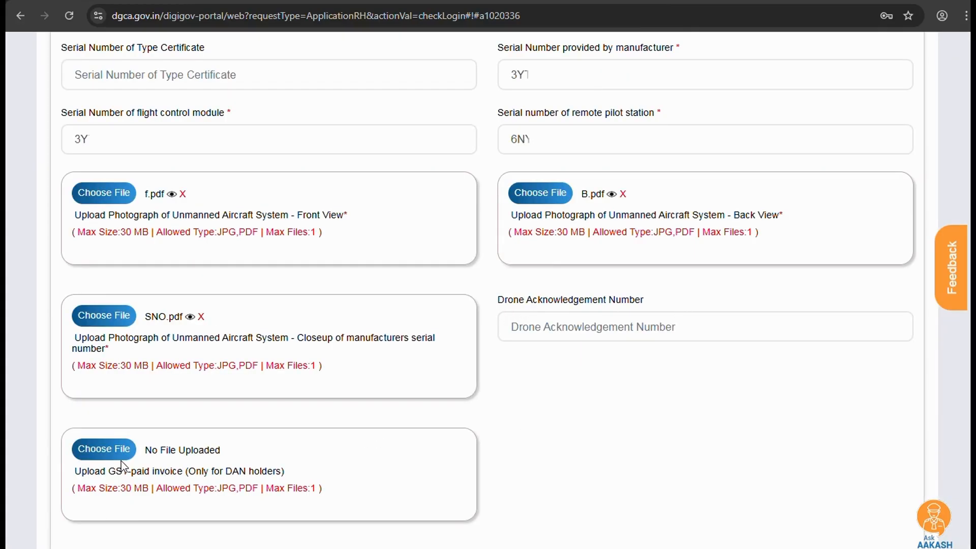
Step: Continue with Next to the Additional Details section of the D2 form
scroll(down, 3)
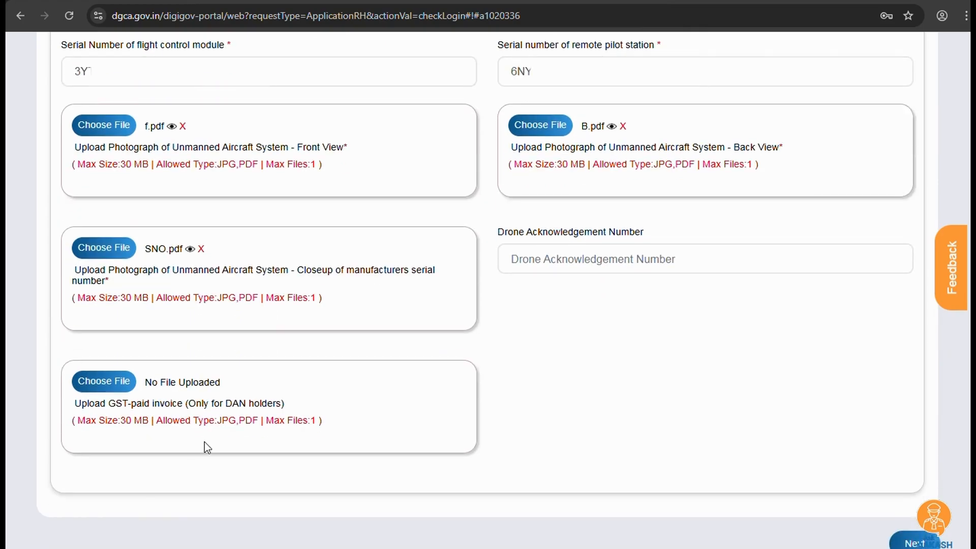
mouse_move(418, 403)
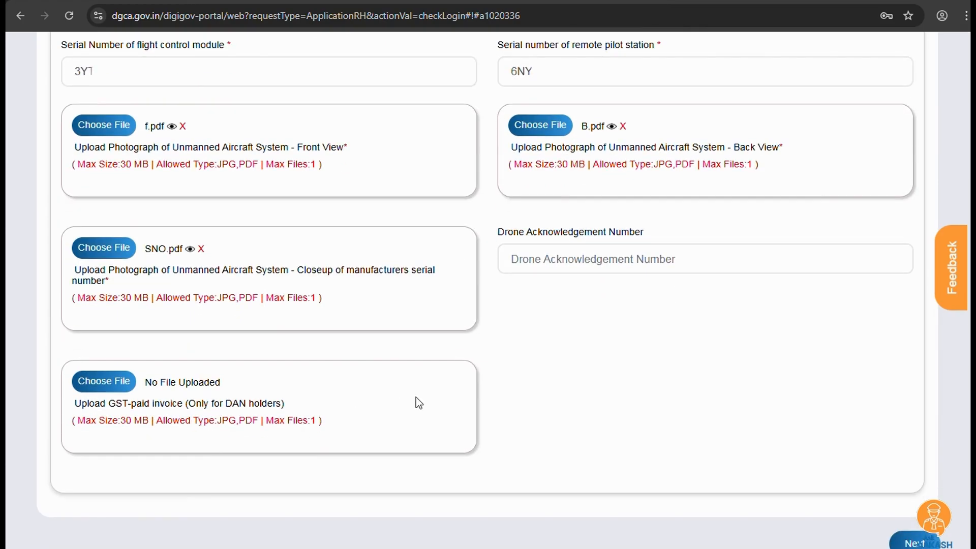
scroll(down, 3)
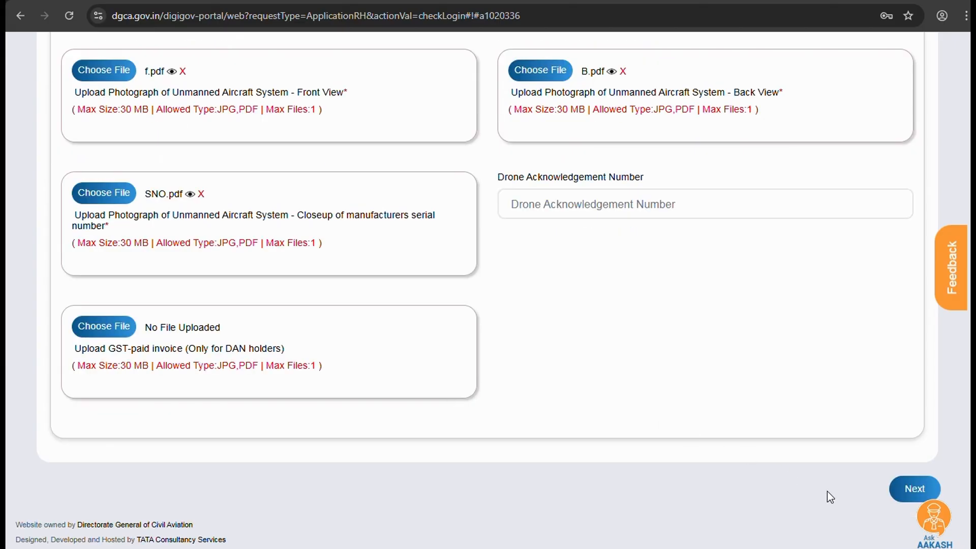
mouse_move(293, 258)
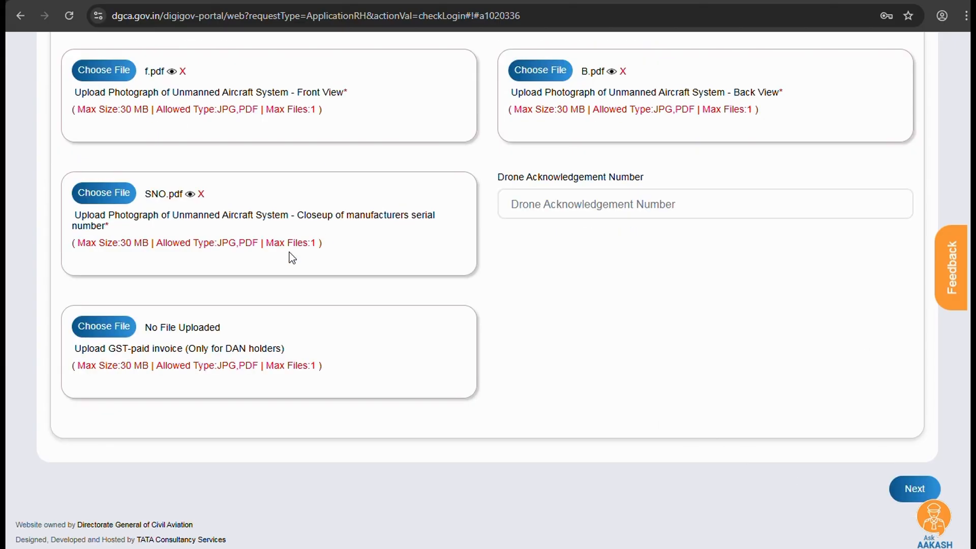
mouse_move(507, 337)
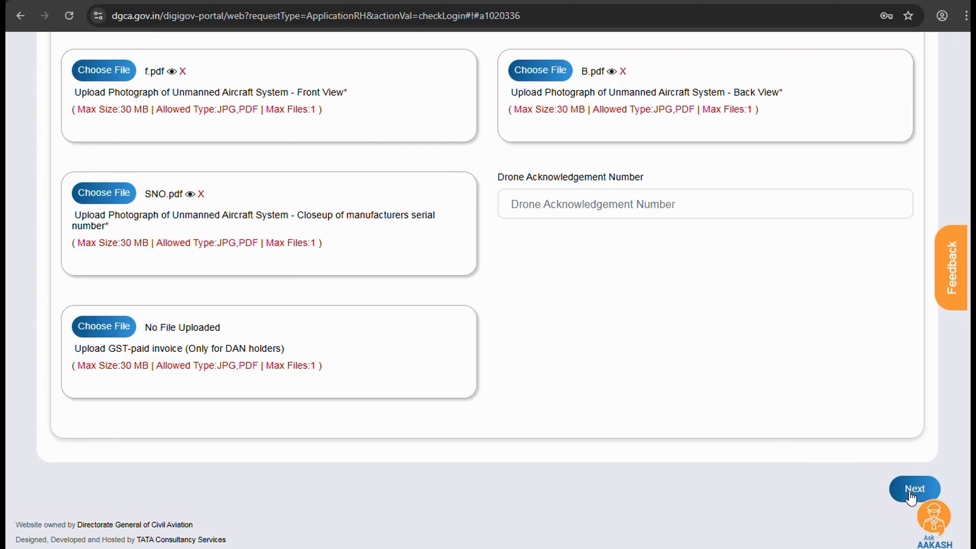
click(914, 488)
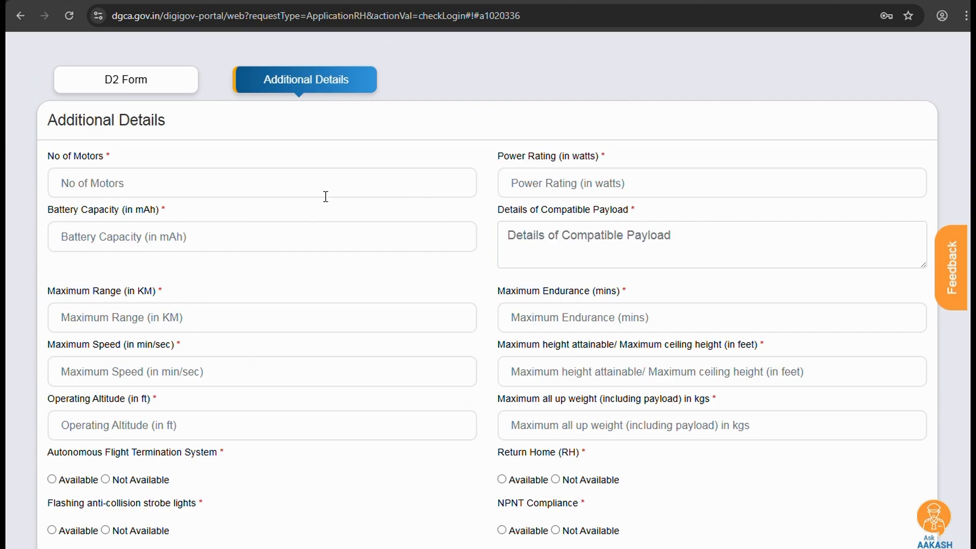
mouse_move(290, 187)
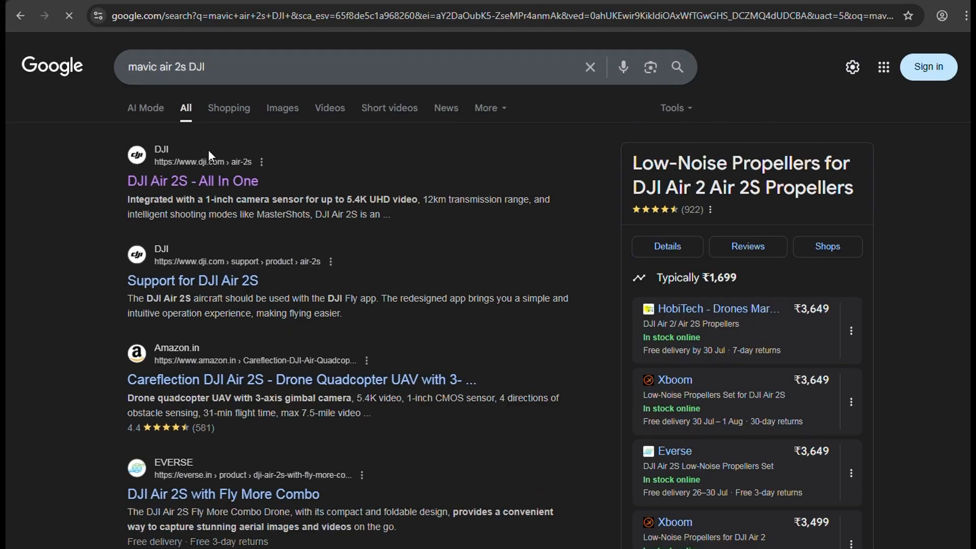
mouse_move(223, 198)
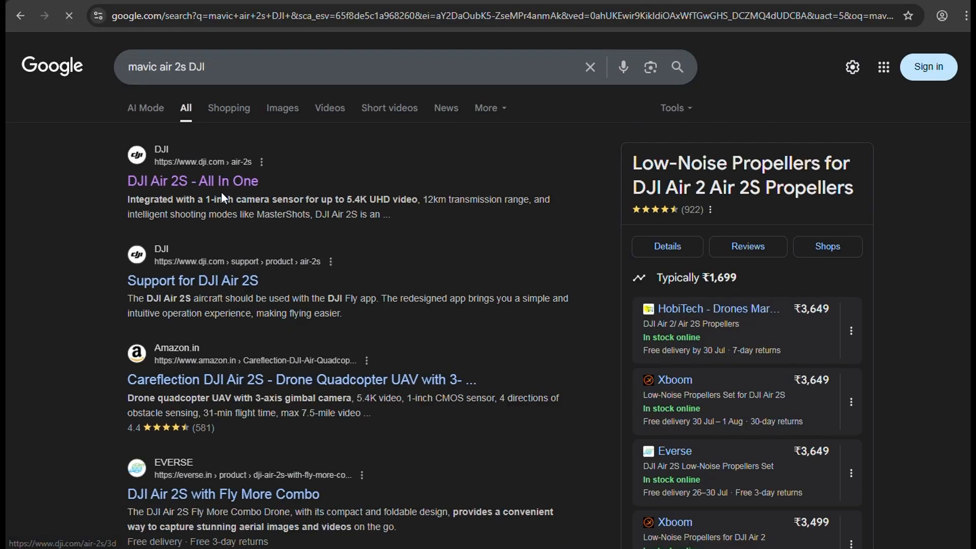
Step: Open the DJI Air 2S support page on DJI's site and show its Specs section
click(192, 181)
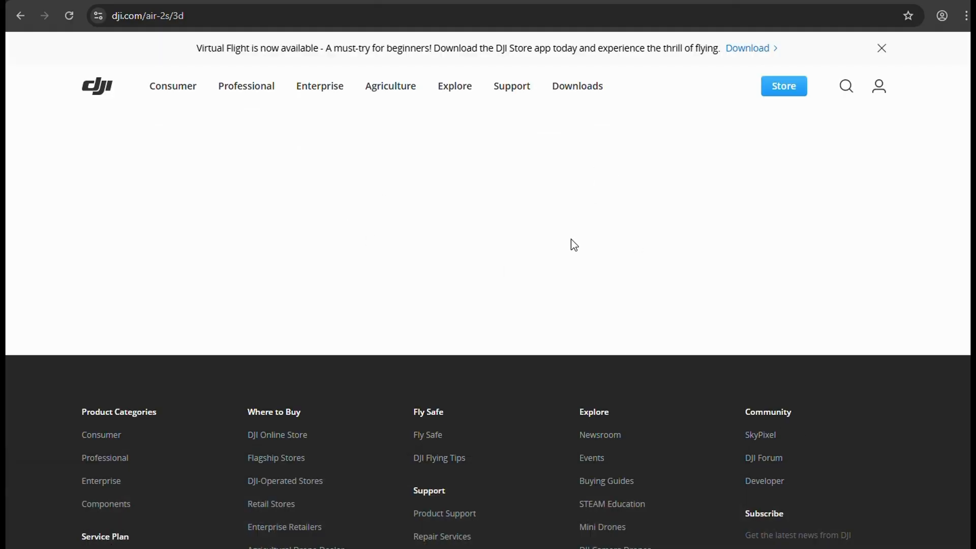
scroll(down, 3)
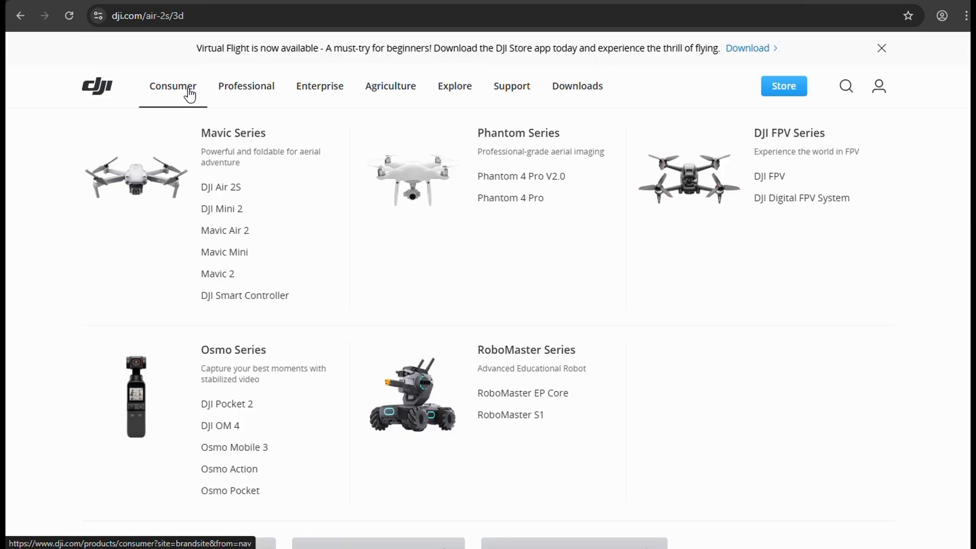
click(221, 187)
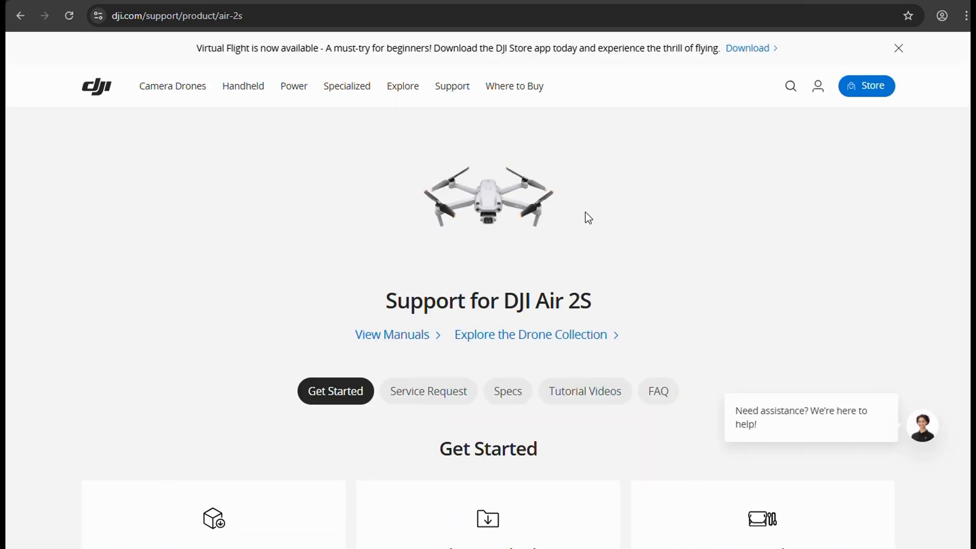
click(508, 390)
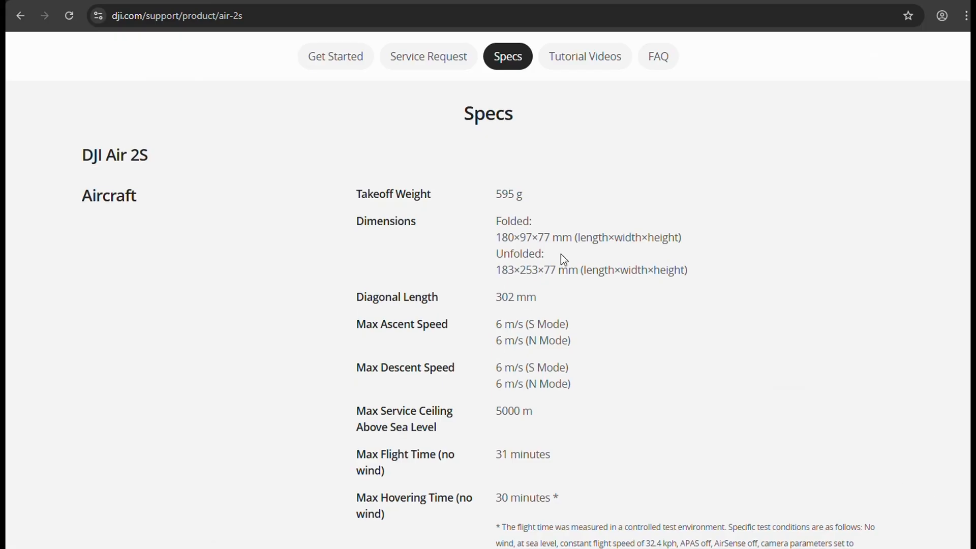
scroll(down, 3)
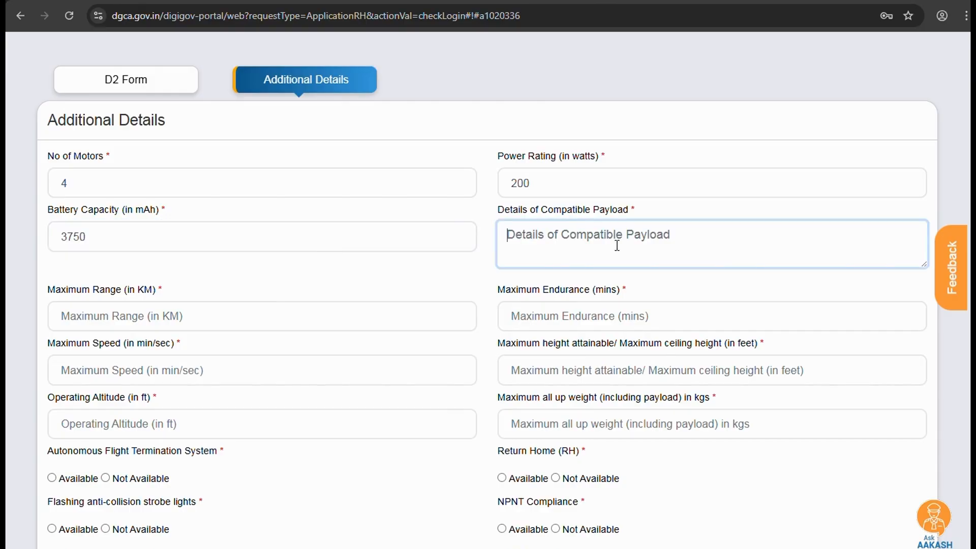
Step: Enter payload 1 INCH 20MP RGB, the range/endurance/speed/altitude values (5, 1640) and weight 0.25 kg
text(1 INCH)
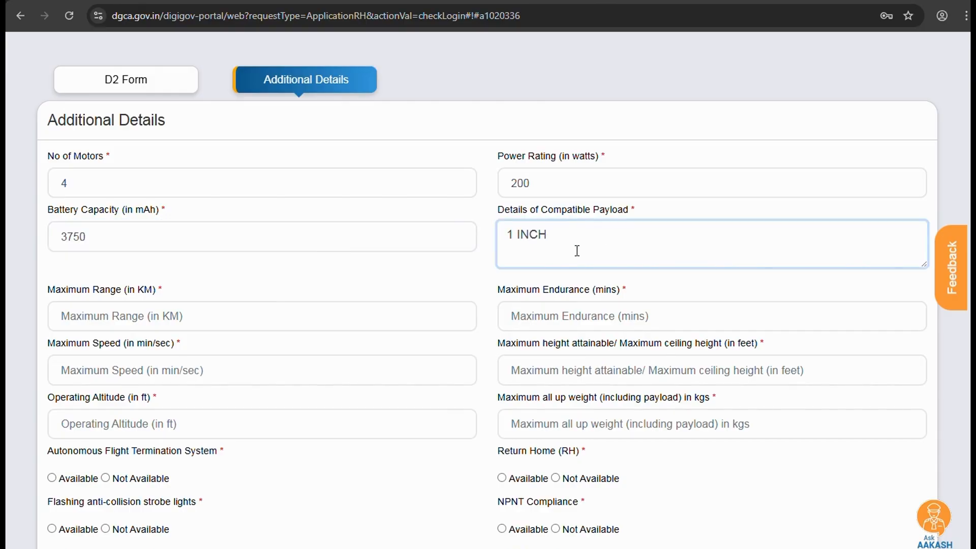
text(20MP RGB SENSOR)
click(262, 371)
text(1)
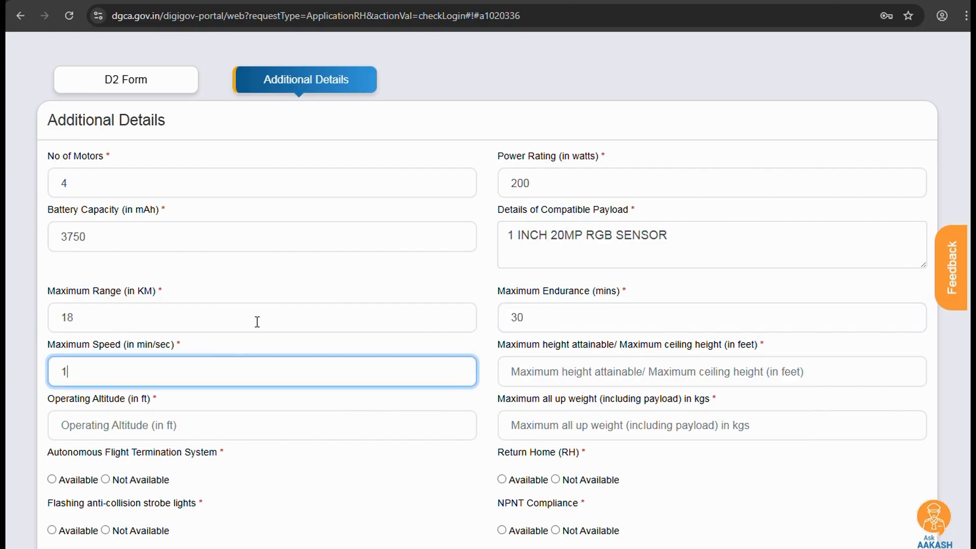
text(5)
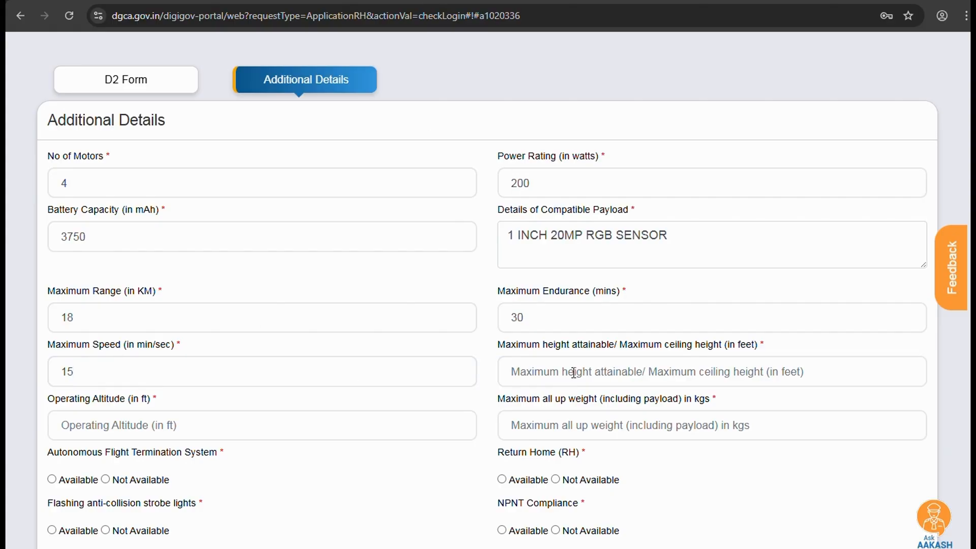
text(1640)
text(39)
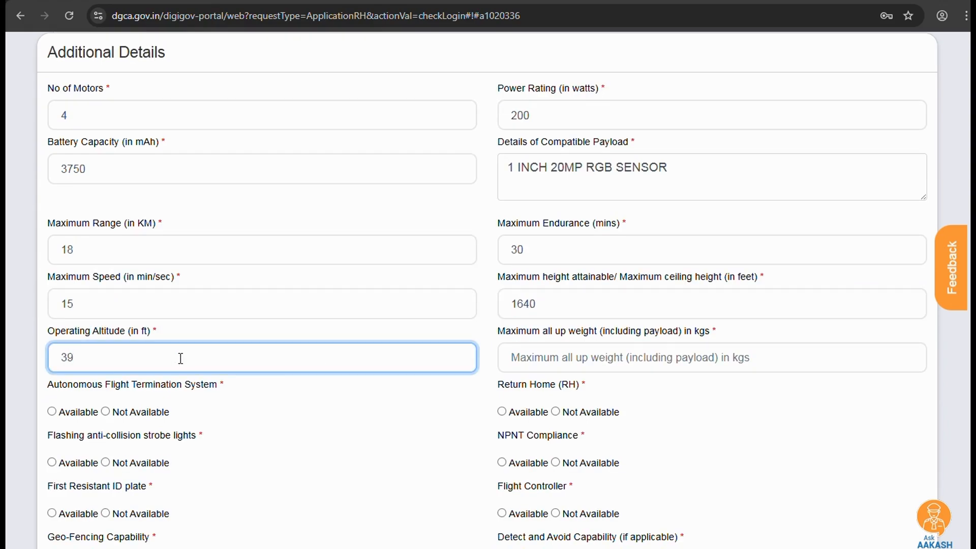
click(709, 357)
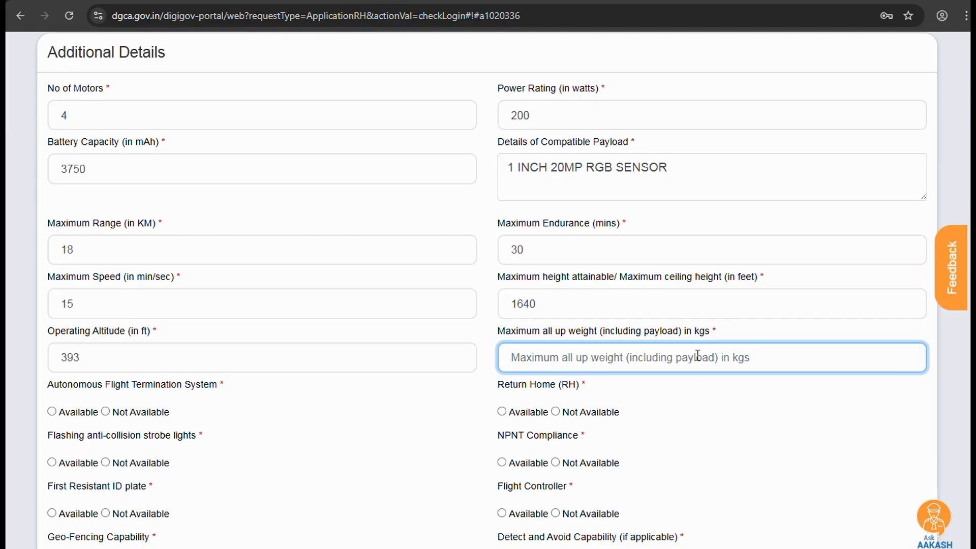
text(0.)
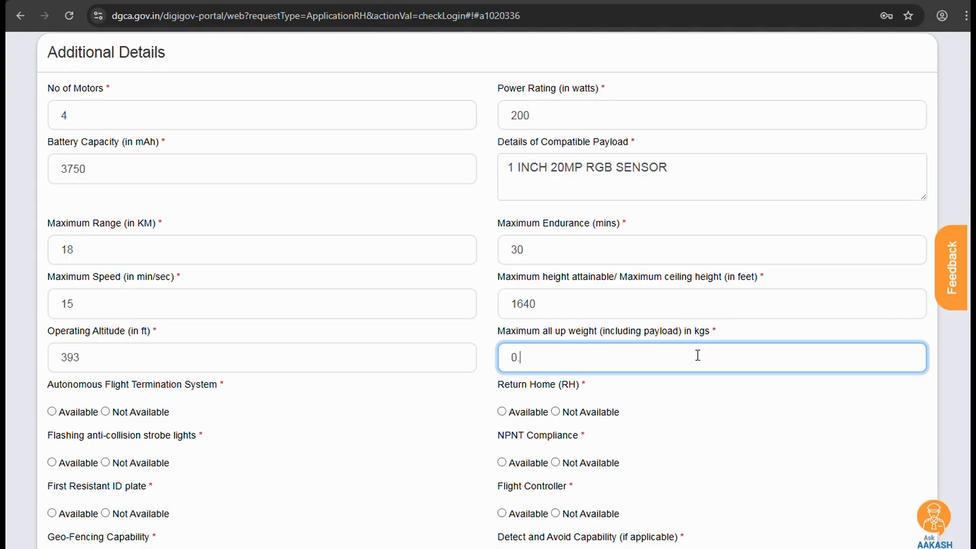
key(Backspace)
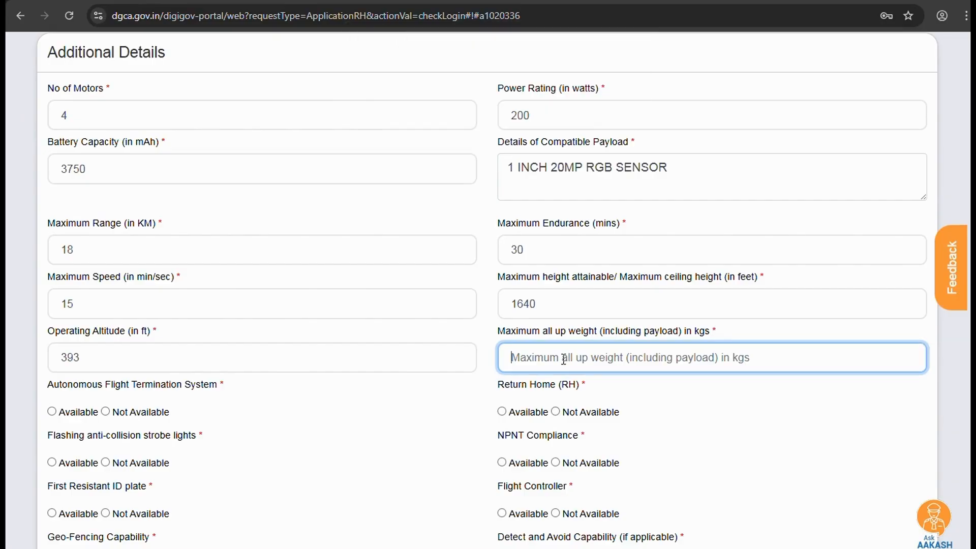
text(0.25)
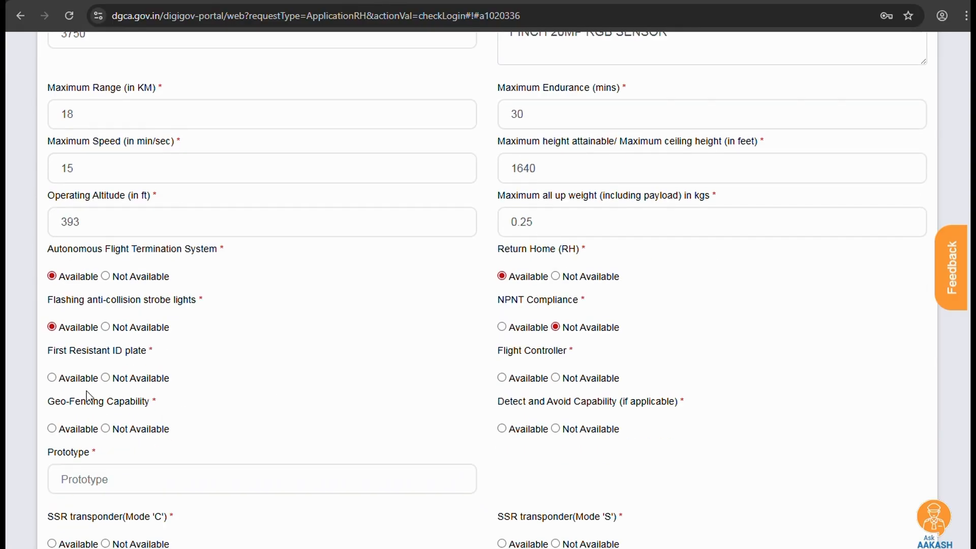
Step: Mark ID plate and flight controller Available, Prototype NA, and Mode C/S SSR transponders Not Available
click(52, 377)
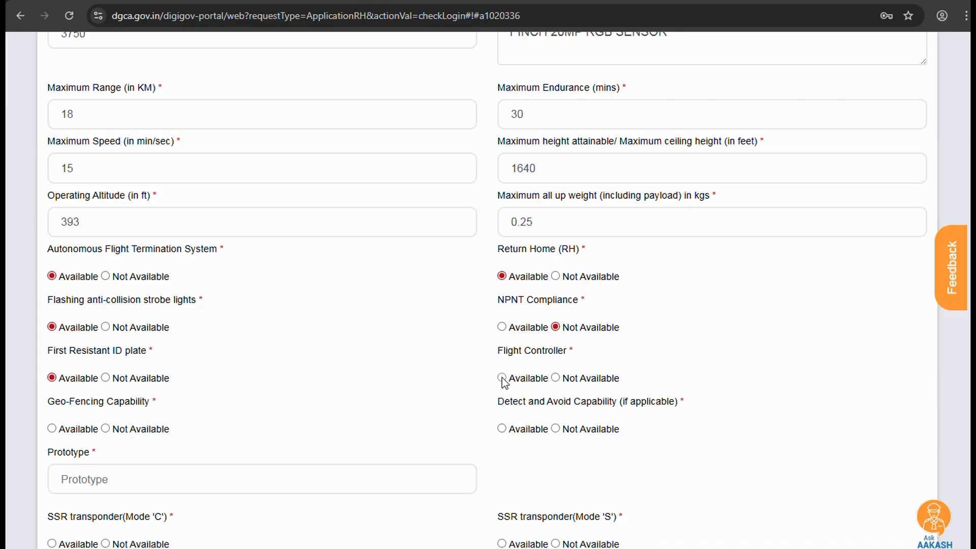
click(501, 378)
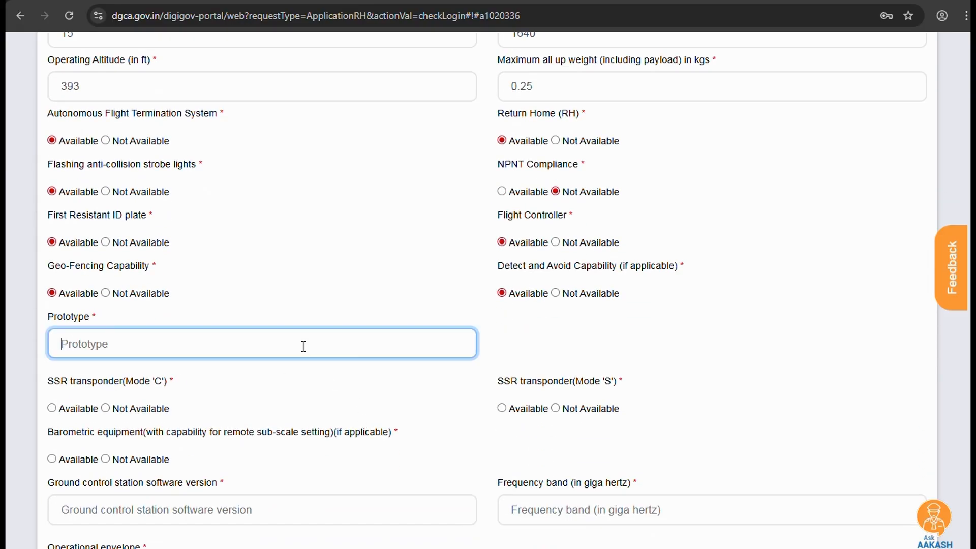
text(NA)
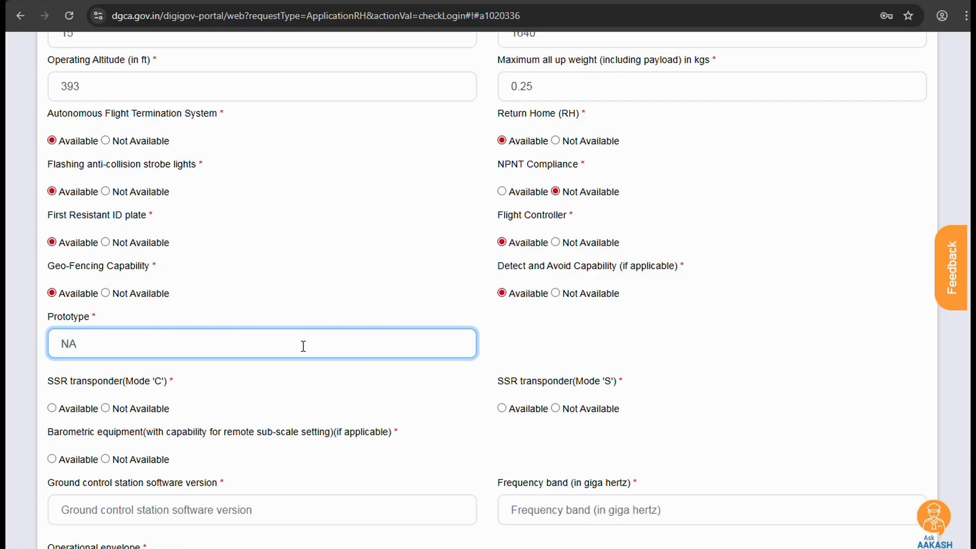
mouse_move(227, 387)
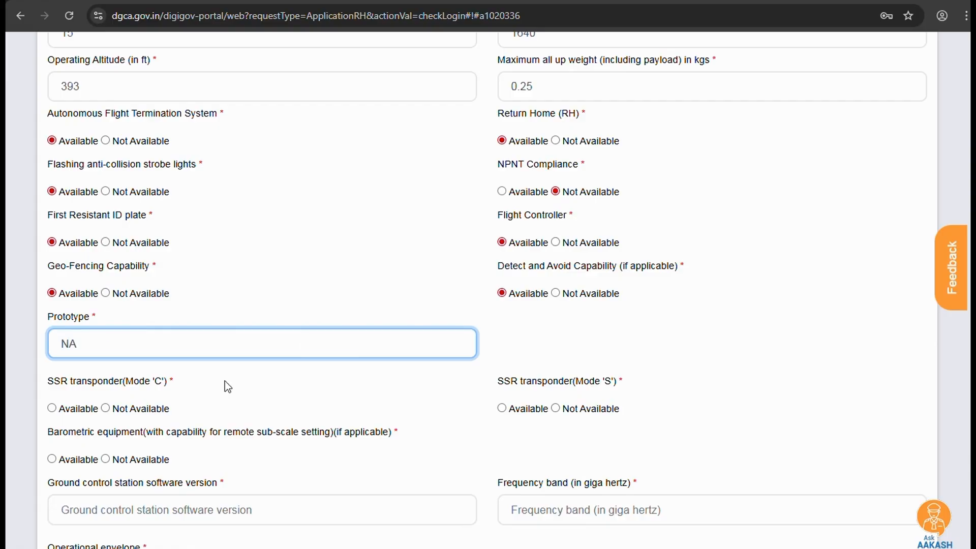
click(105, 407)
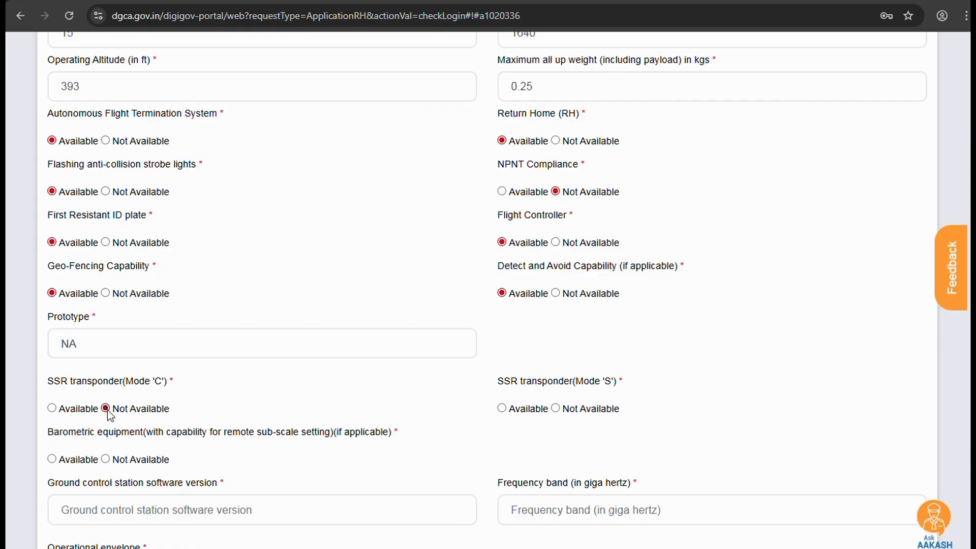
click(553, 409)
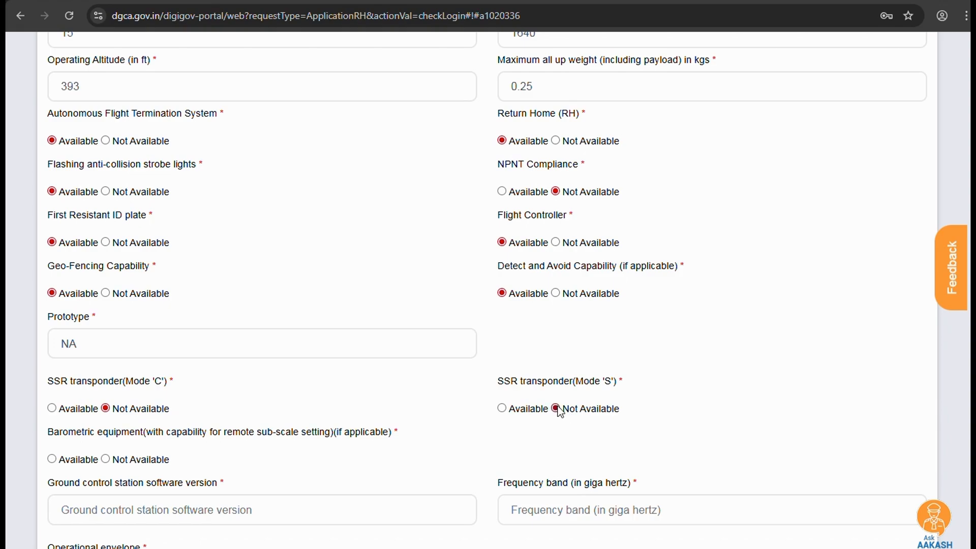
scroll(down, 3)
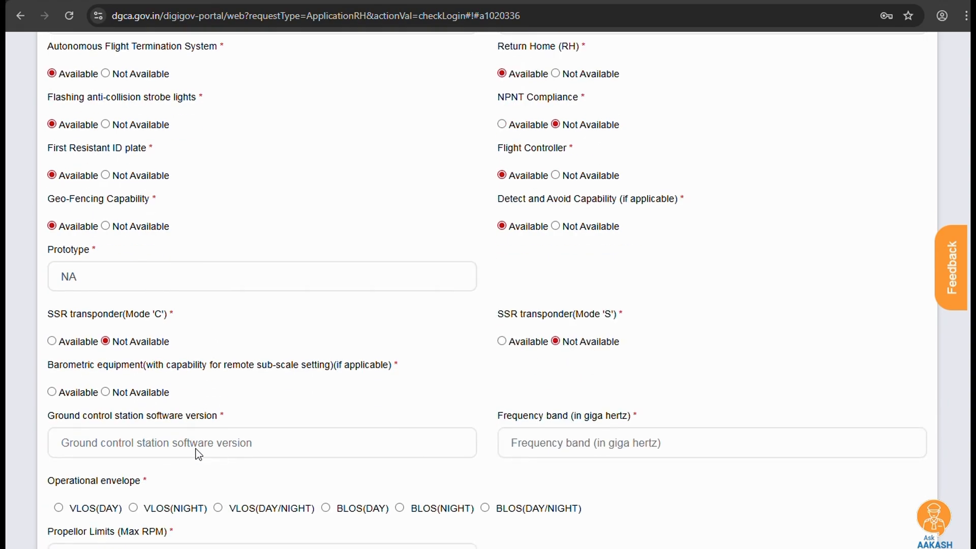
mouse_move(332, 379)
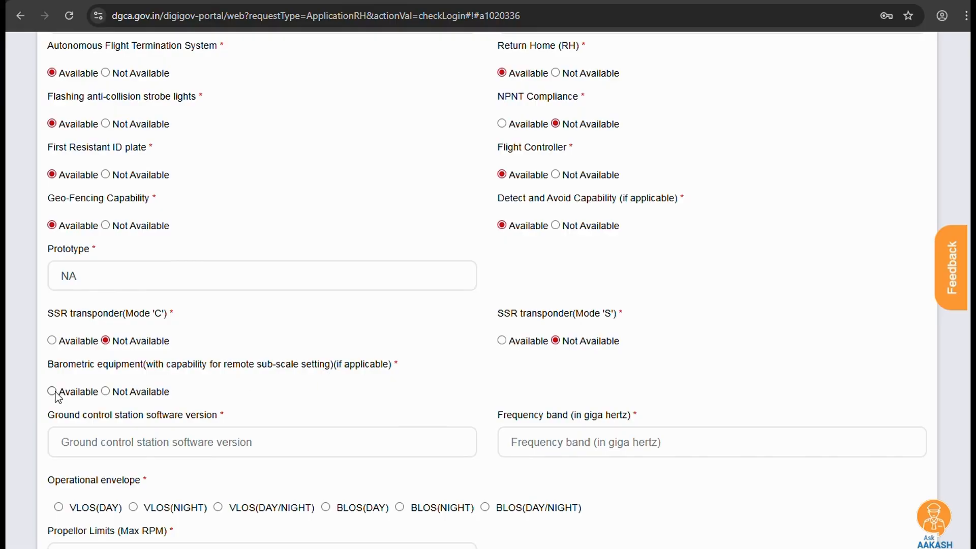
mouse_move(84, 406)
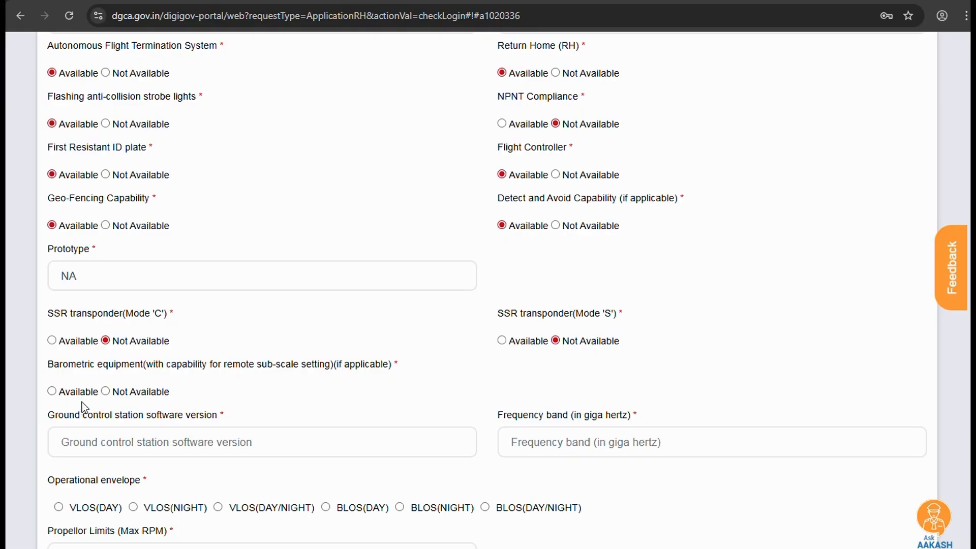
Step: Set barometric equipment Available, GCS version FLY 1, 2.4 frequency band, VLOS(DAY) envelope and 3000 RPM
click(52, 390)
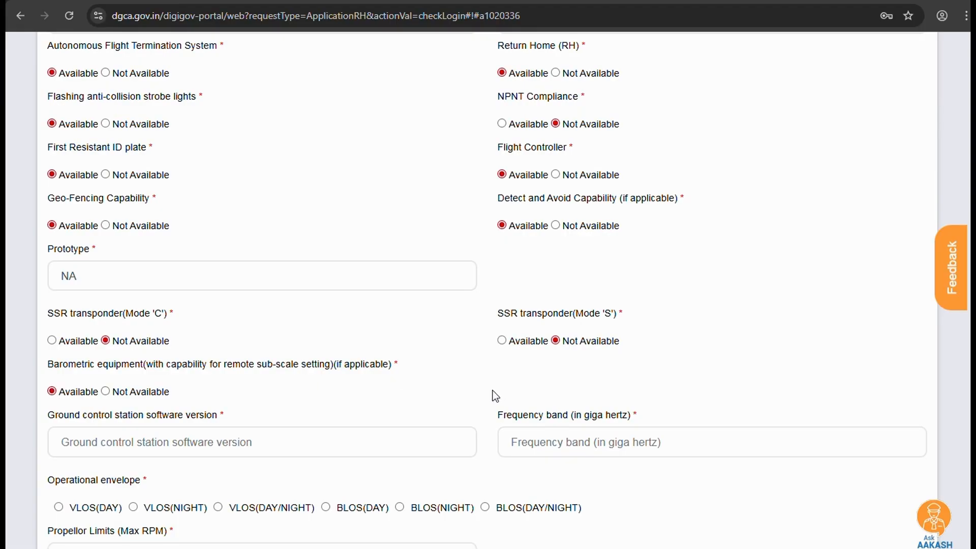
text(FLY 1 17 4)
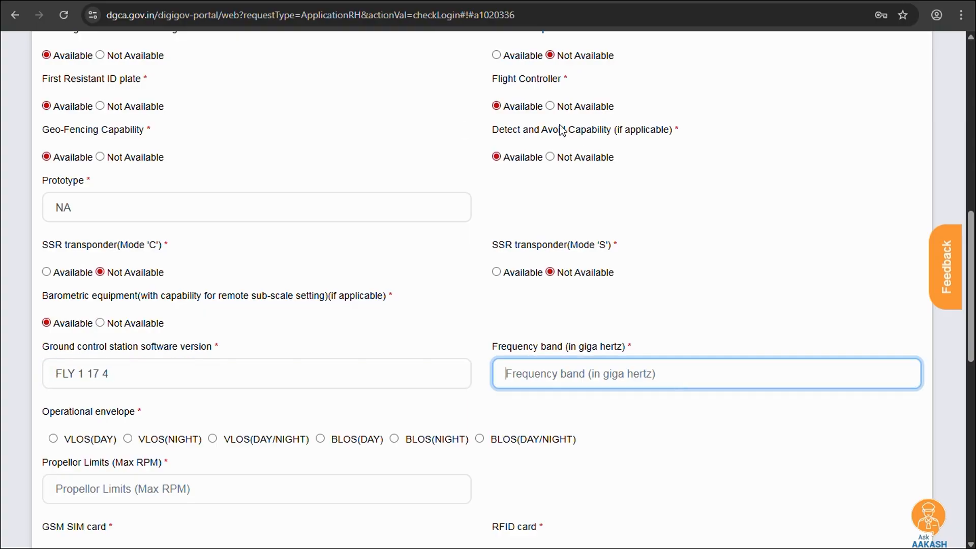
text(2.4)
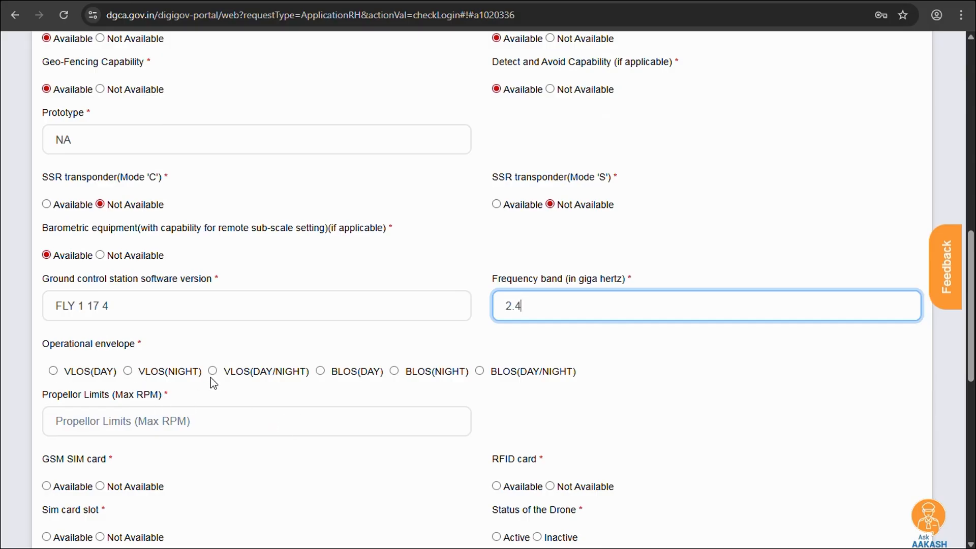
mouse_move(429, 393)
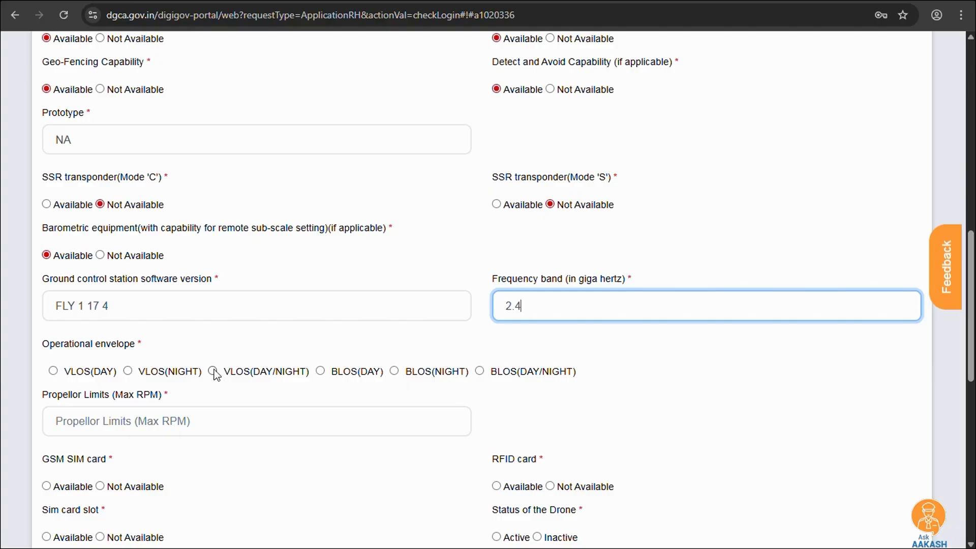
click(53, 371)
text(30)
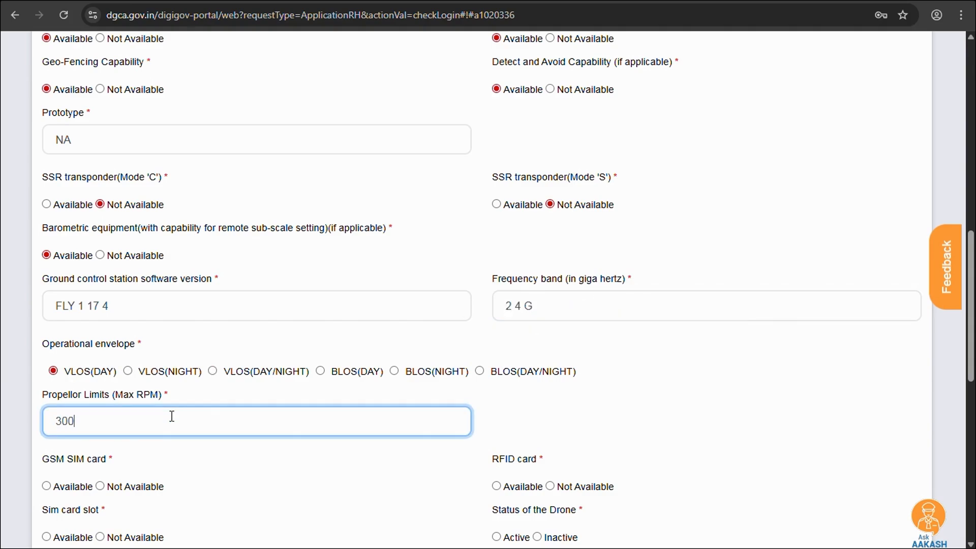
text(0)
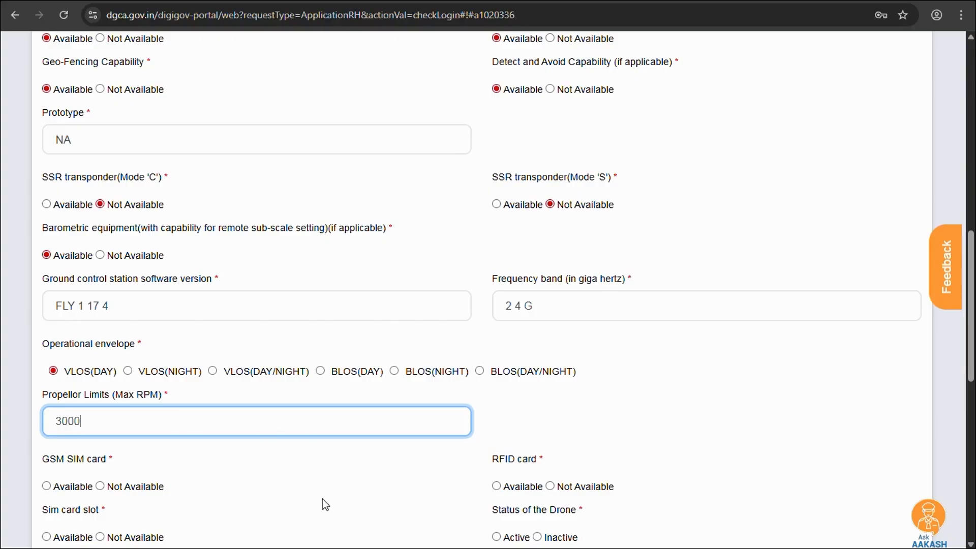
scroll(down, 3)
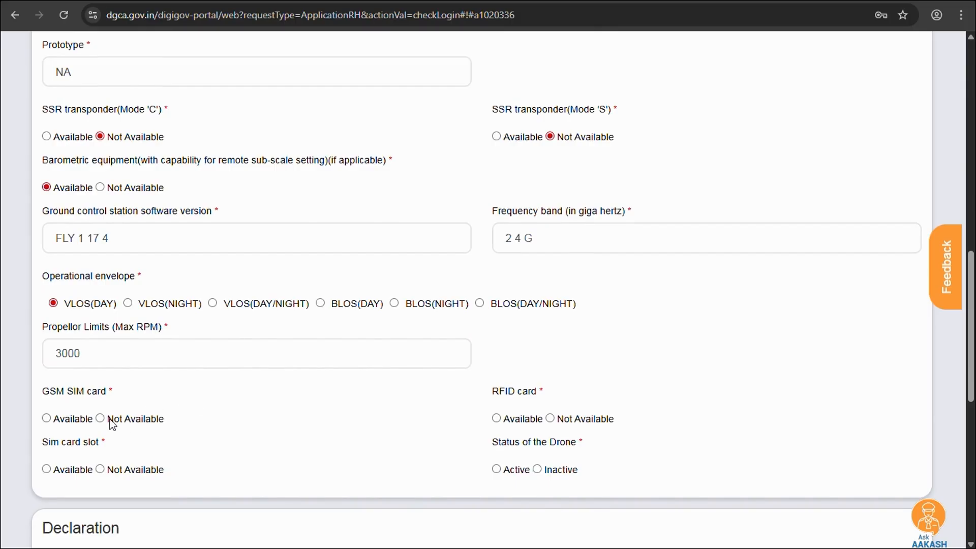
Step: Mark GSM SIM card, RFID card and SIM slot Not Available and set drone status Active
click(101, 418)
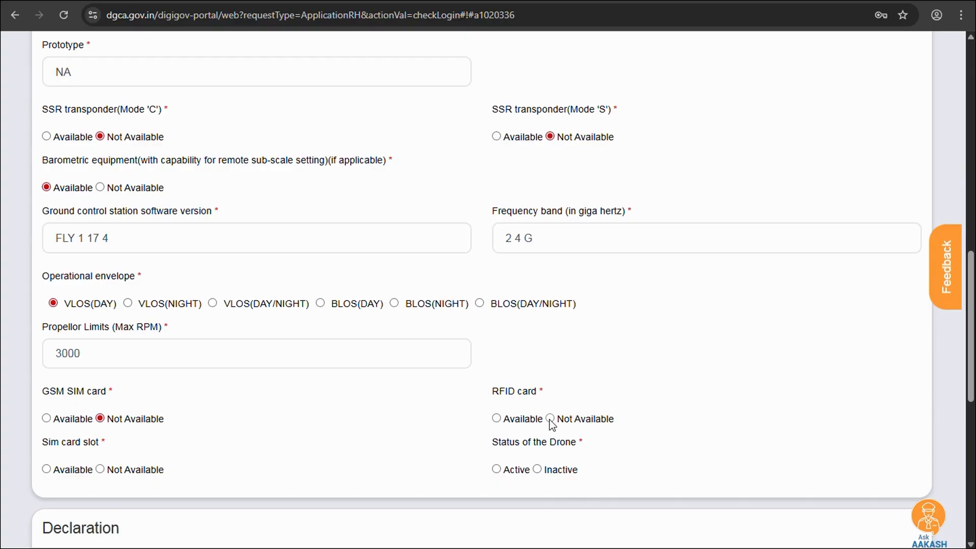
click(550, 418)
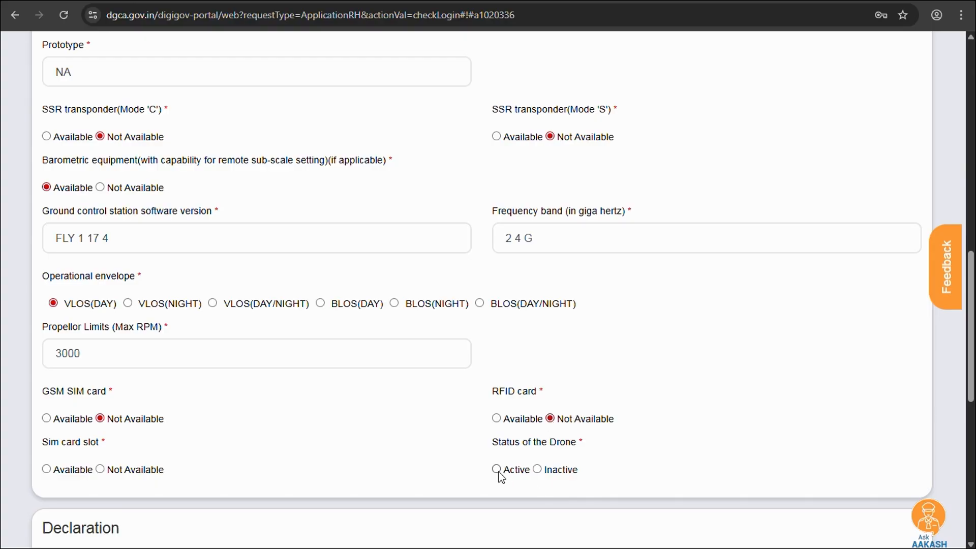
mouse_move(105, 470)
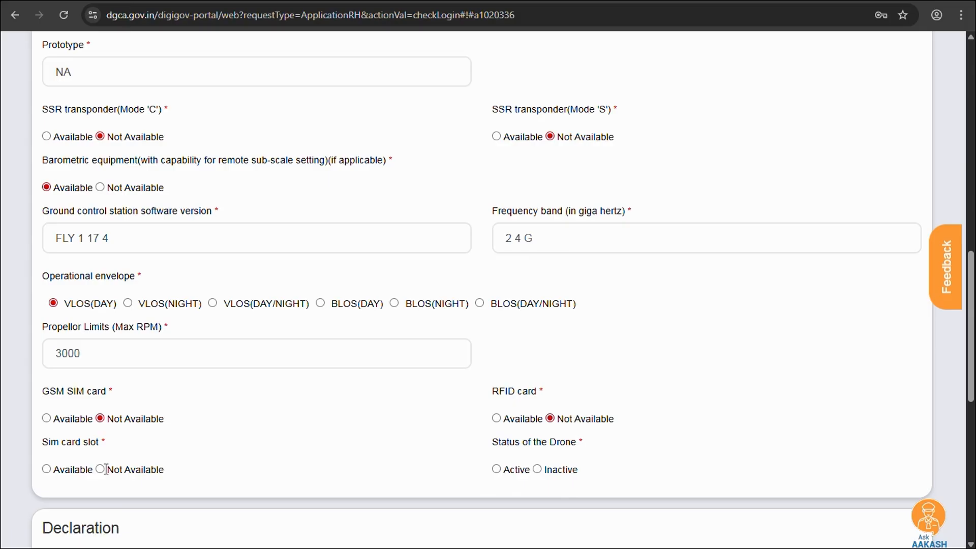
click(99, 469)
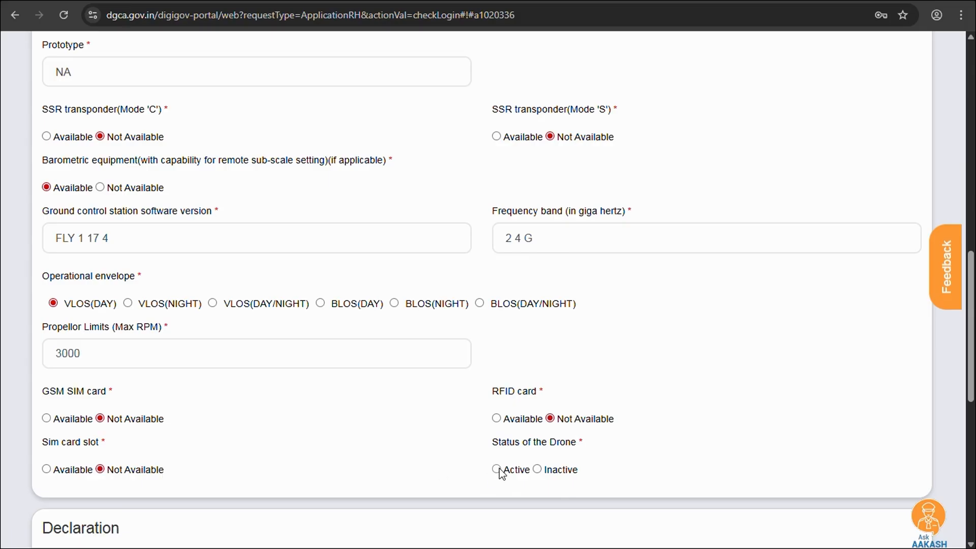
click(496, 469)
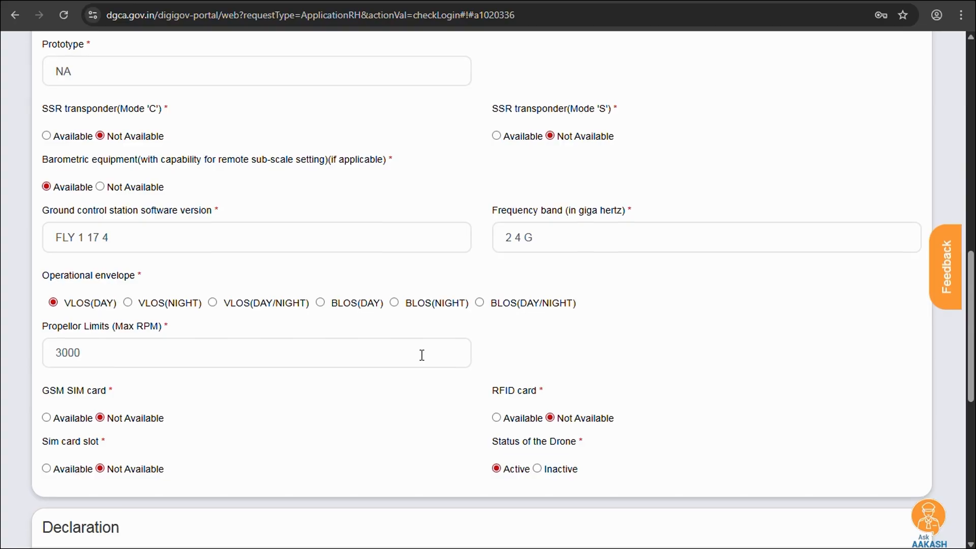
scroll(down, 3)
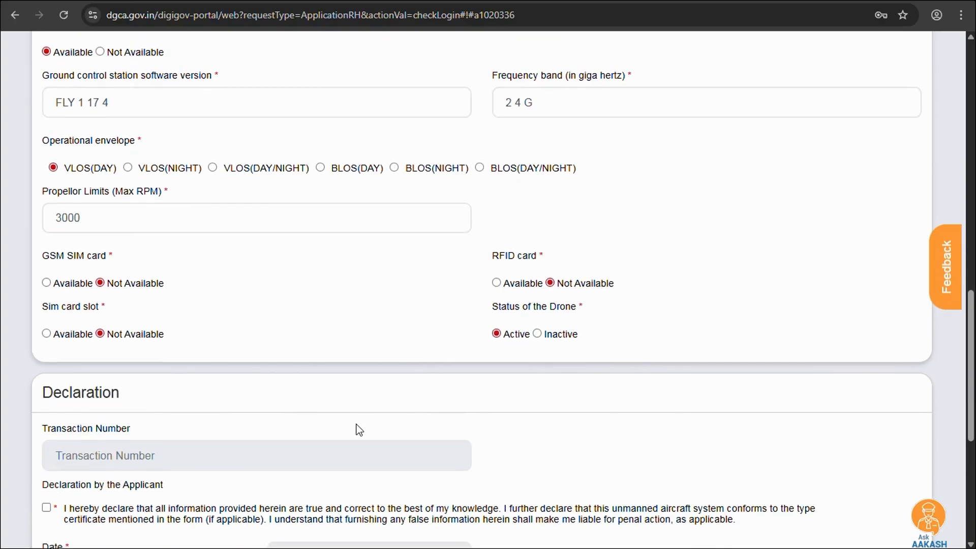
Step: Accept the declaration with place Pune, save the application as draft and submit it
scroll(down, 3)
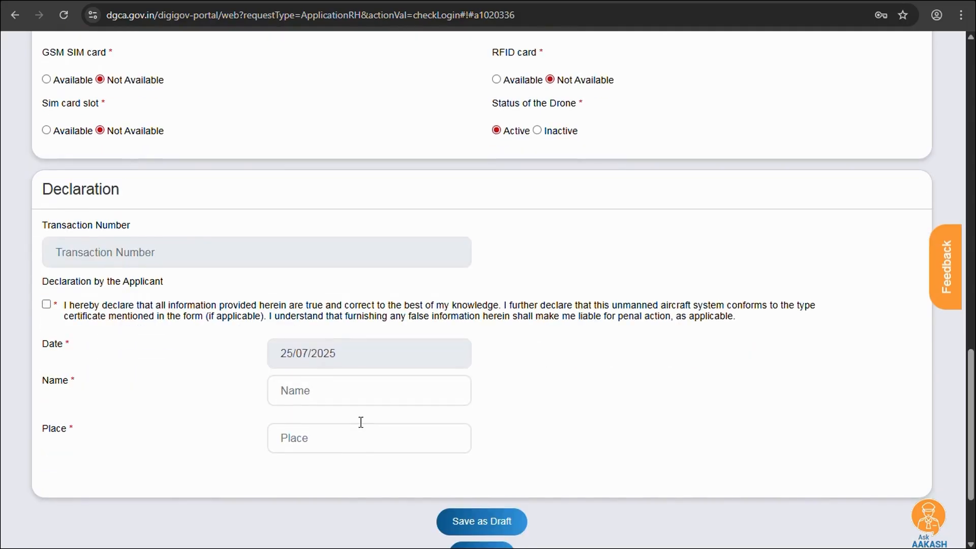
click(256, 253)
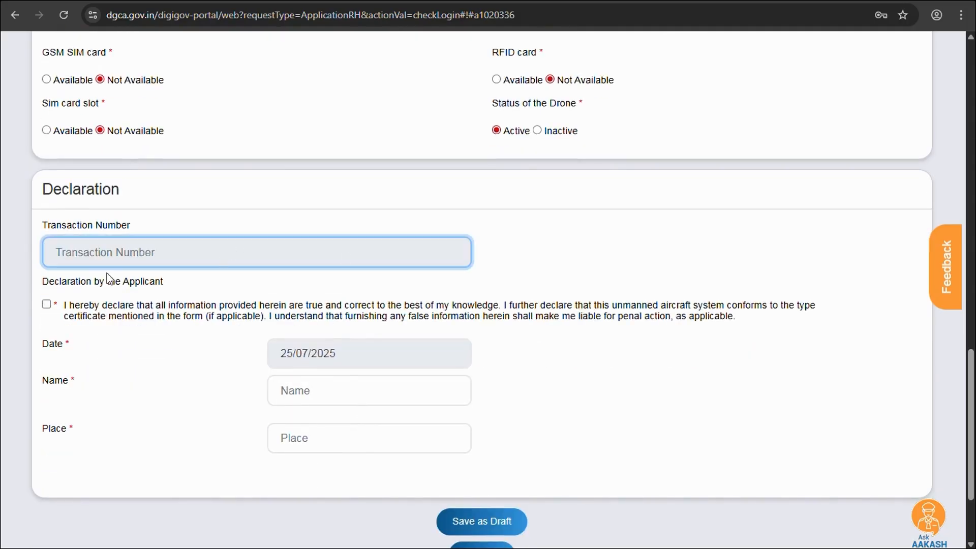
mouse_move(86, 238)
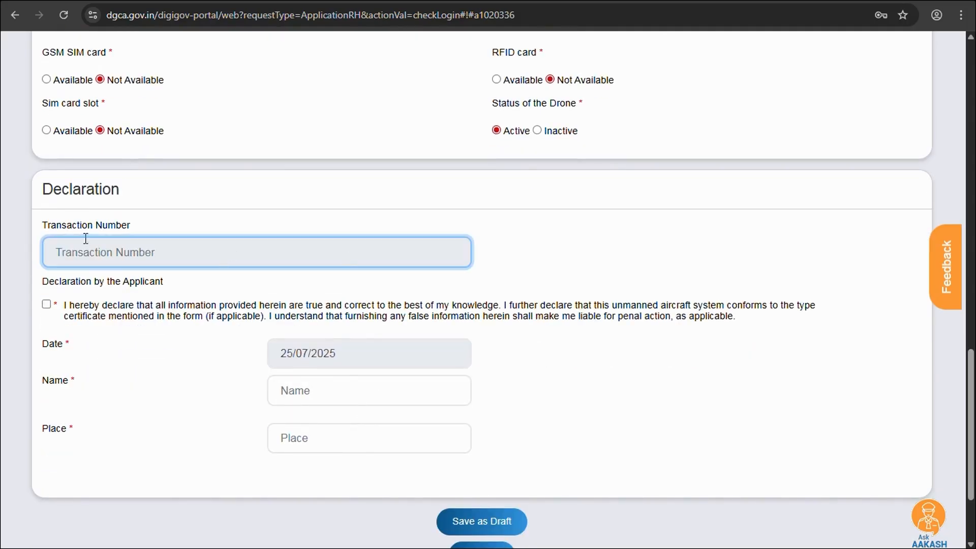
click(46, 305)
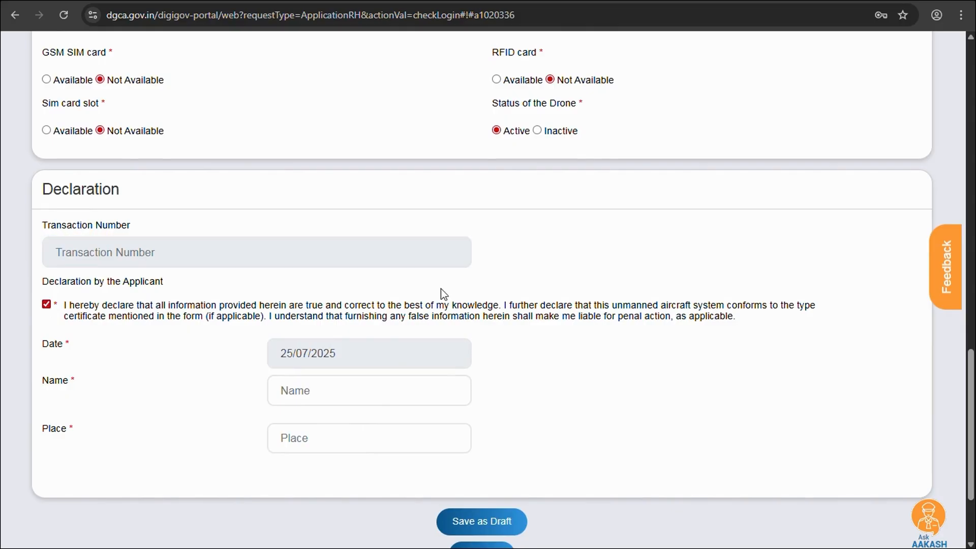
click(481, 521)
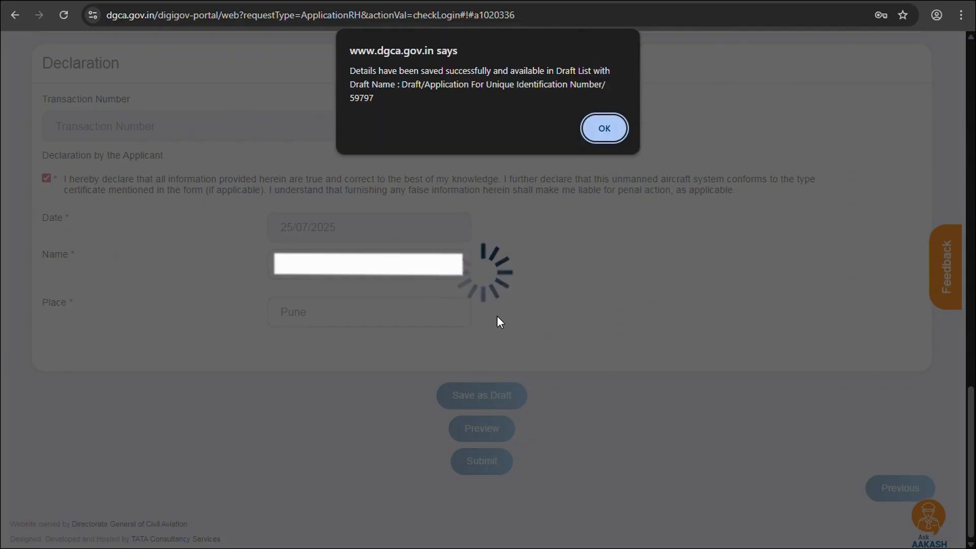
click(603, 129)
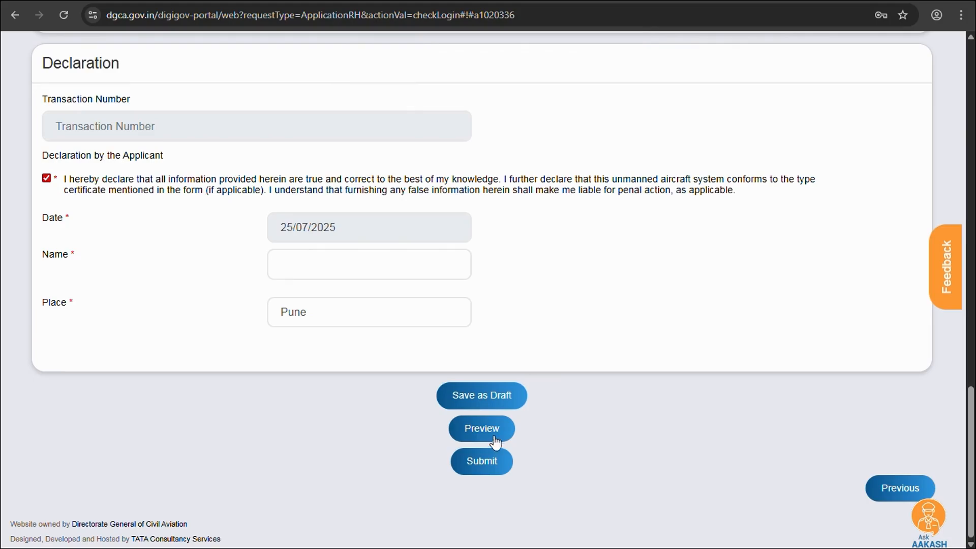
mouse_move(486, 484)
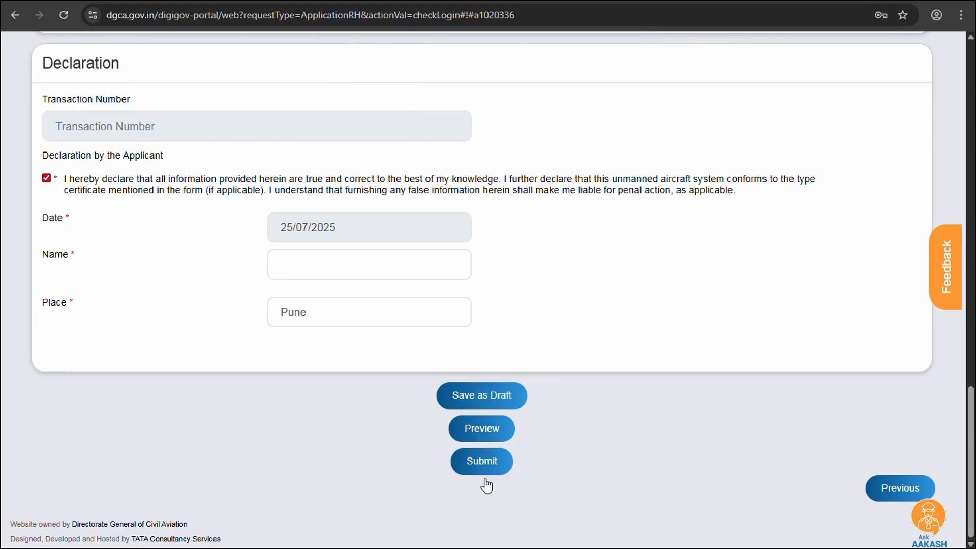
click(481, 461)
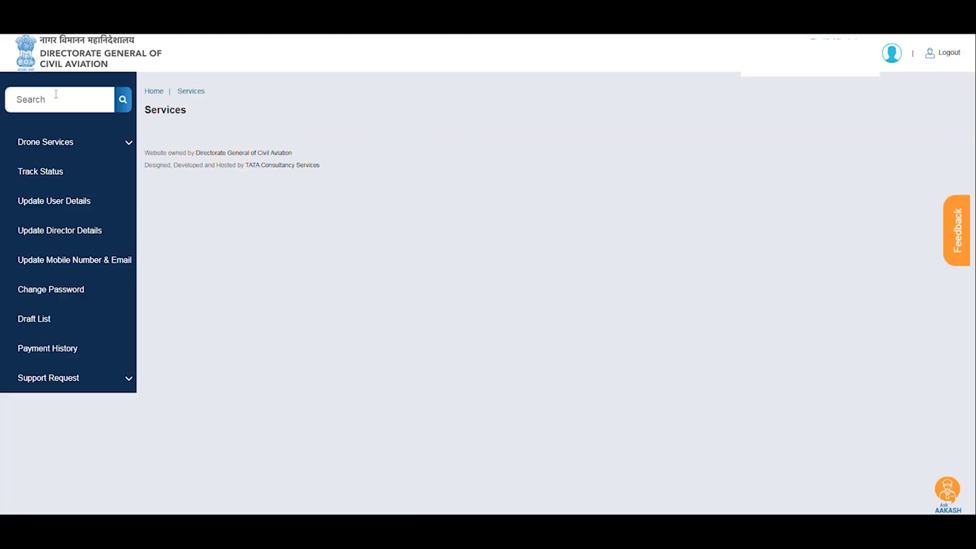
mouse_move(82, 212)
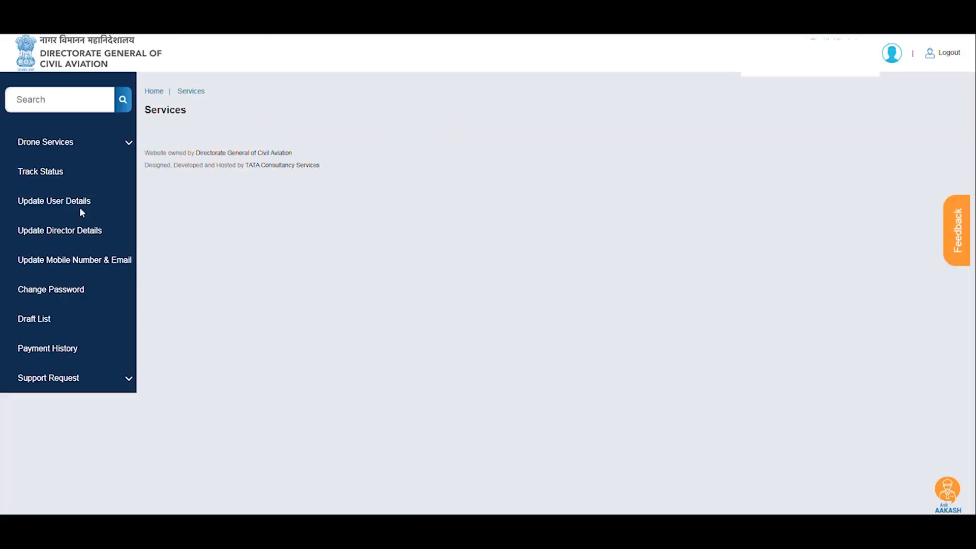
Step: Open the UIN application records listing the completed application with status Active
click(46, 142)
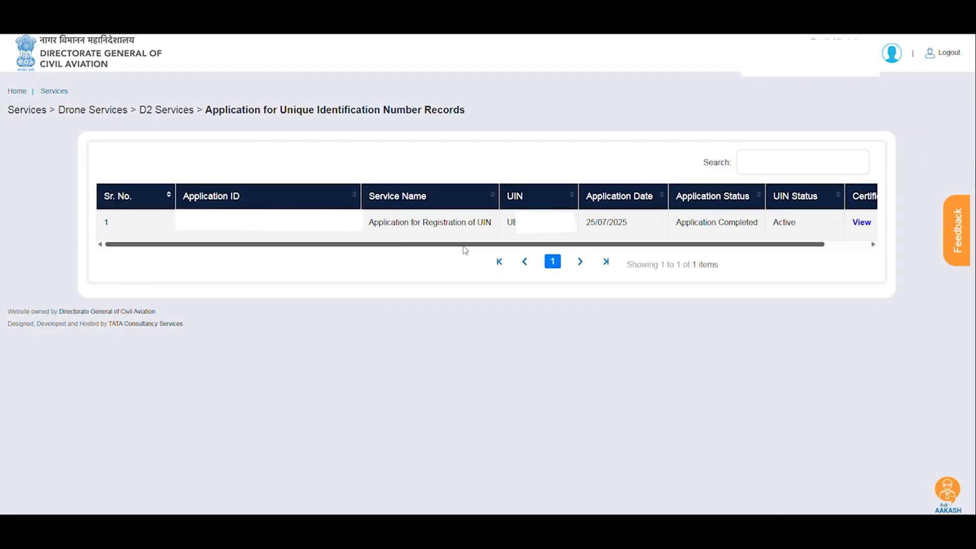
mouse_move(906, 220)
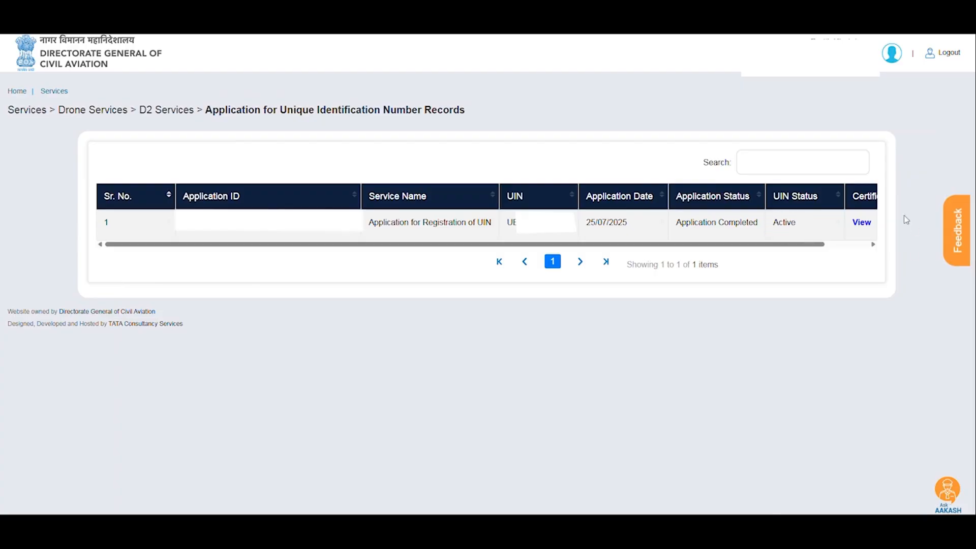
mouse_move(875, 215)
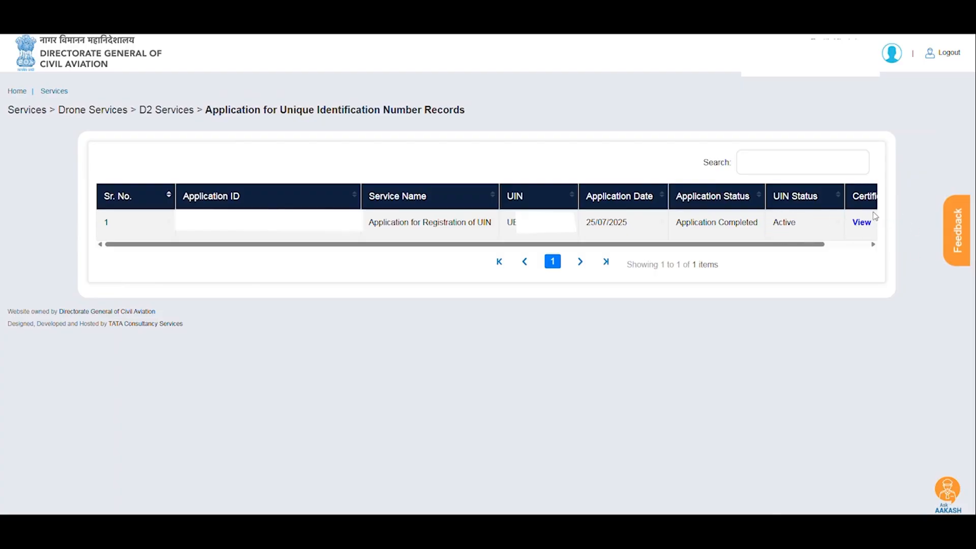